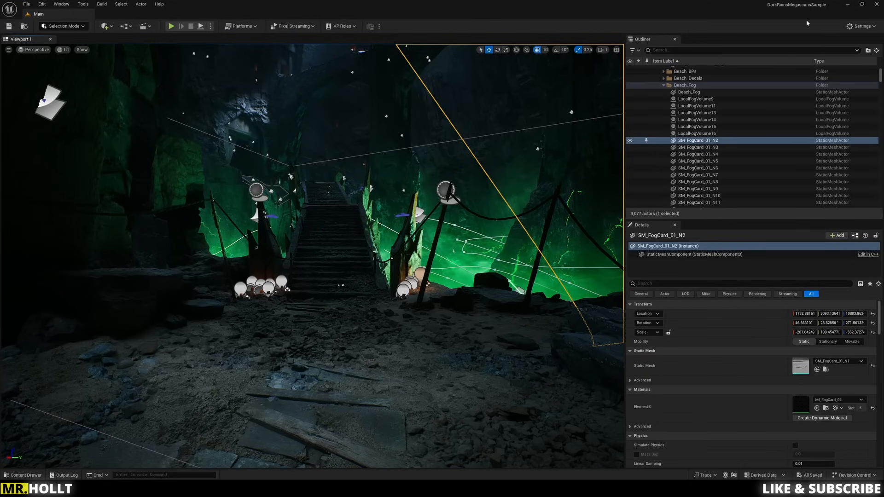
pyautogui.moveTo(299, 2)
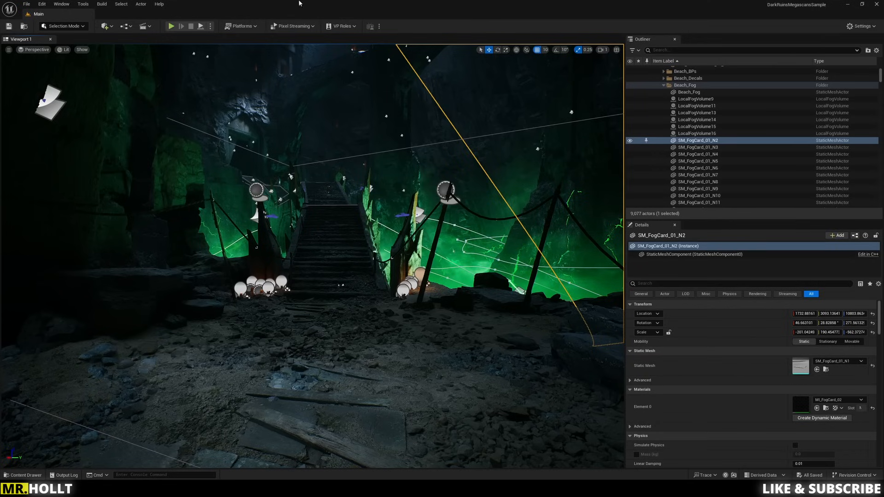
# Step: Open the Plugins window from the editor's Edit menu
pyautogui.click(61, 5)
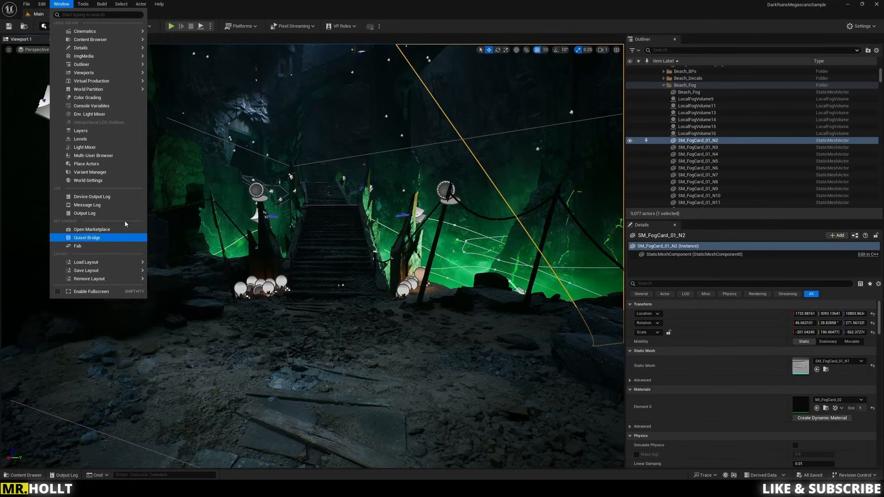
pyautogui.click(477, 17)
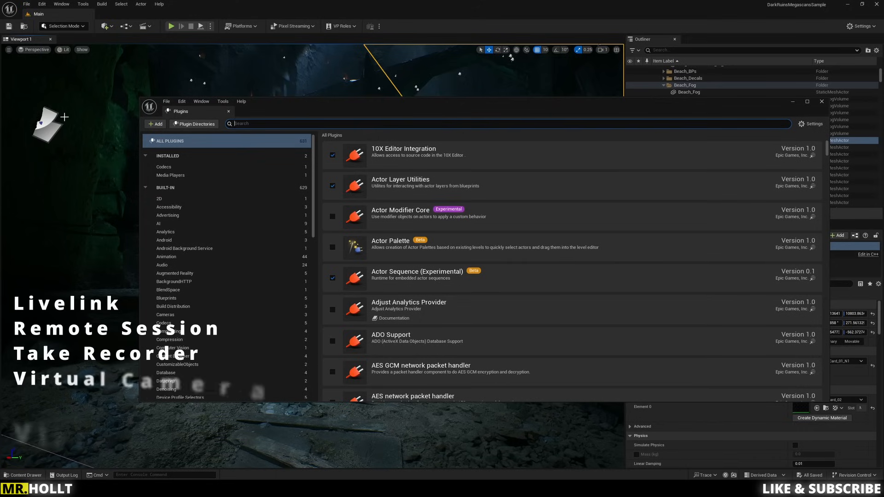
# Step: Search the plugins for livelink and confirm Live Link is enabled, then clear the search
pyautogui.write('li')
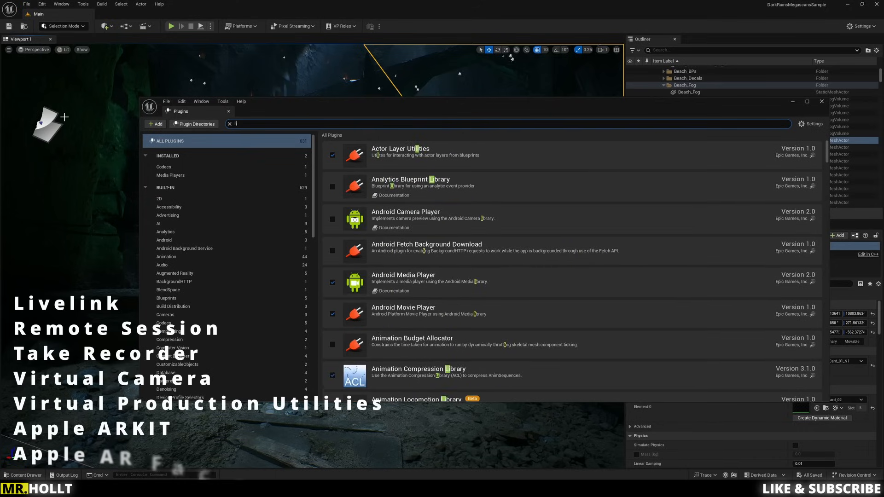
pyautogui.write('livelink')
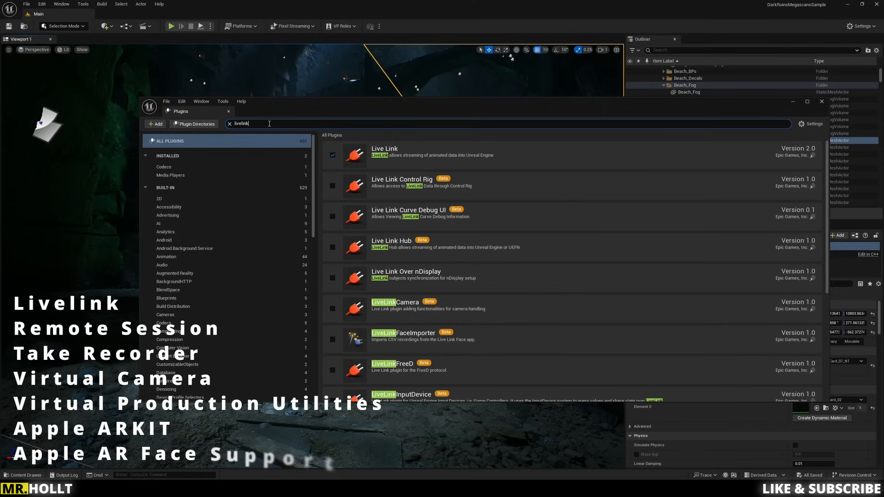
pyautogui.press('BackSpace')
pyautogui.write('remote sess')
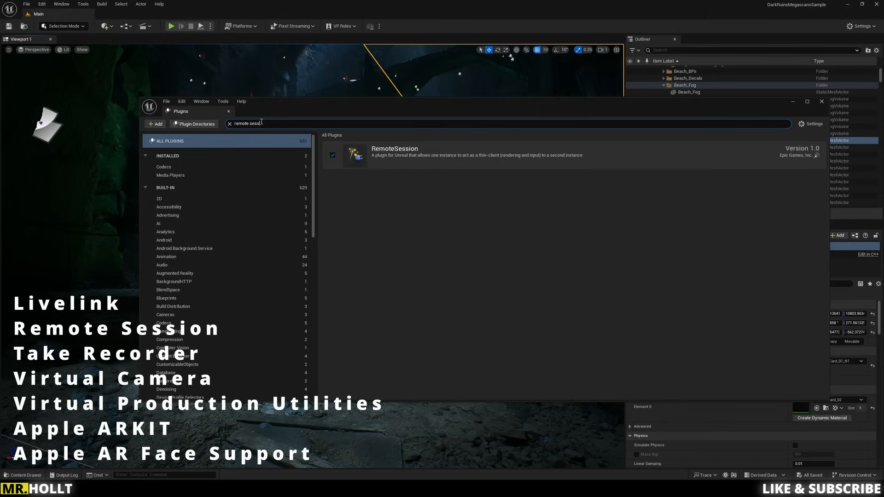
pyautogui.click(228, 123)
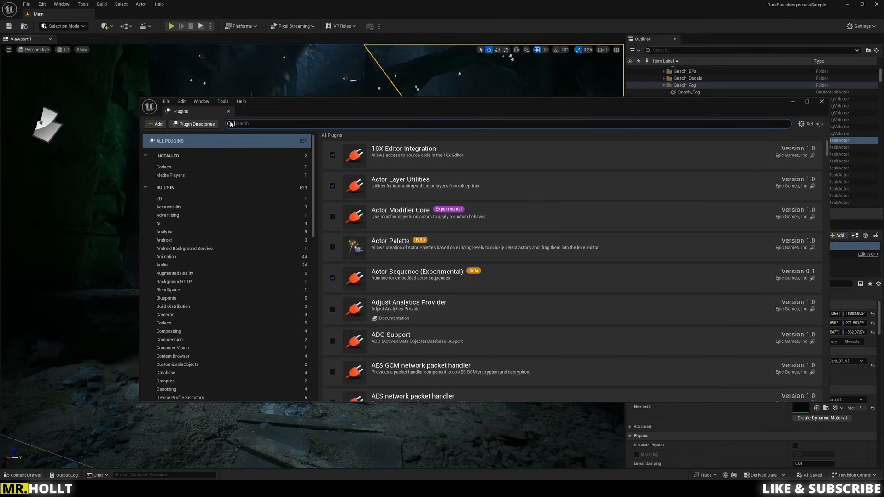
# Step: Search take recorder and virtual camera, confirm both enabled, then close the Plugins window
pyautogui.write('take recor')
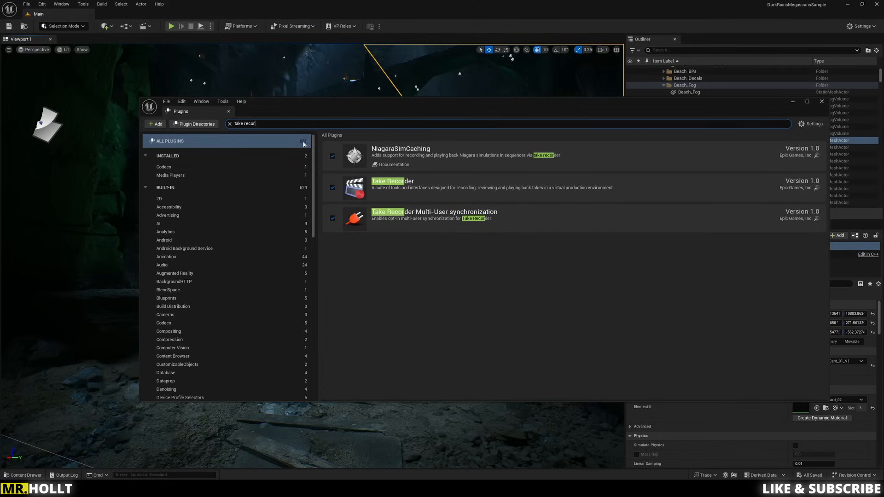
pyautogui.press('Backspace')
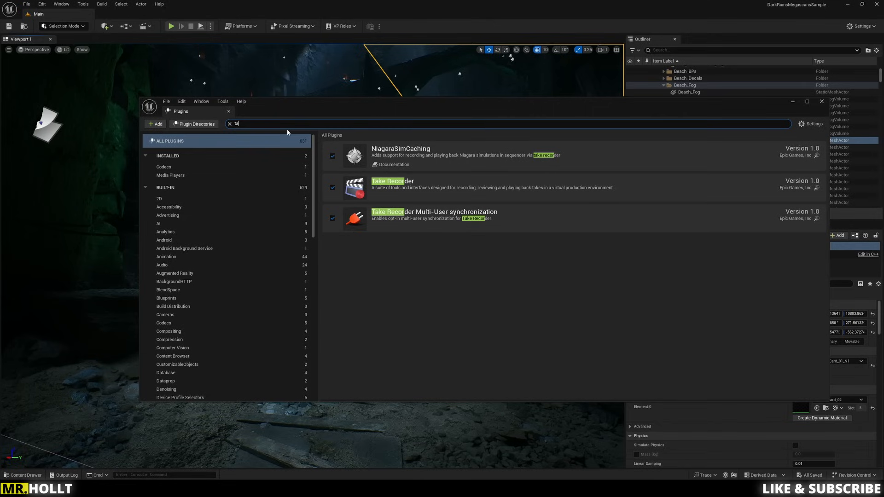
pyautogui.write('virtual camera')
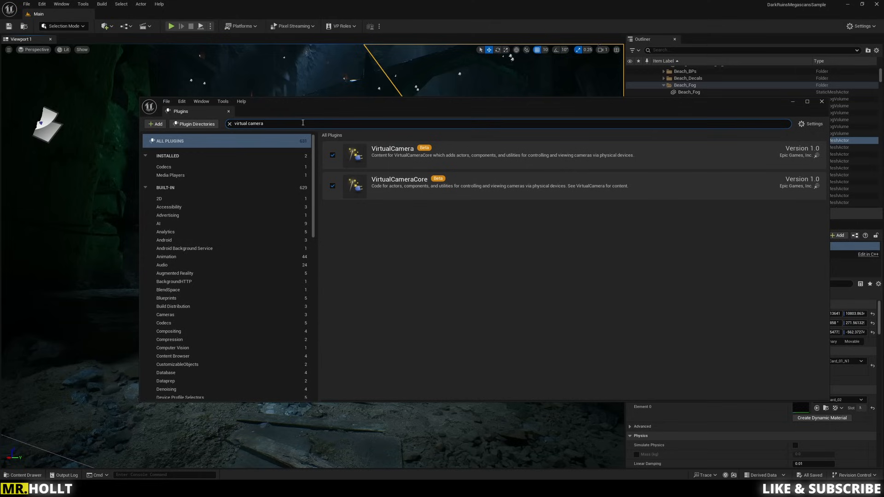
pyautogui.press('BackSpace')
pyautogui.write('produ')
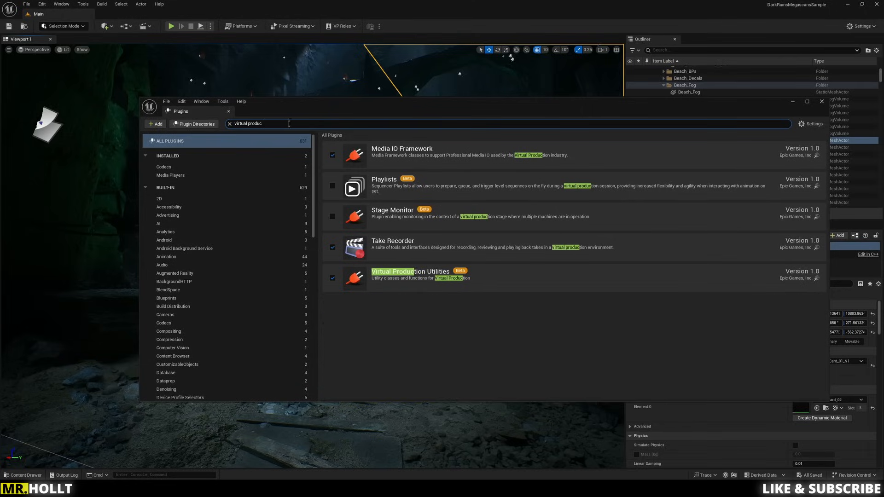
pyautogui.moveTo(386, 290)
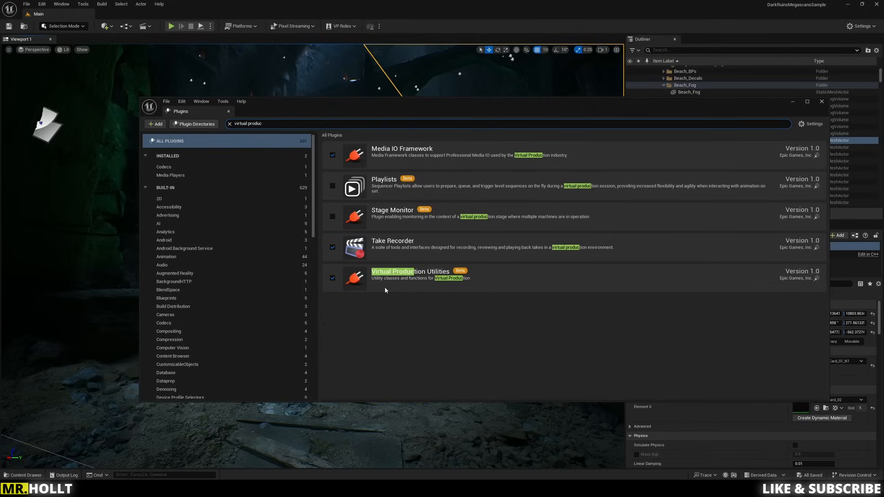
pyautogui.moveTo(188, 103)
pyautogui.write('apple')
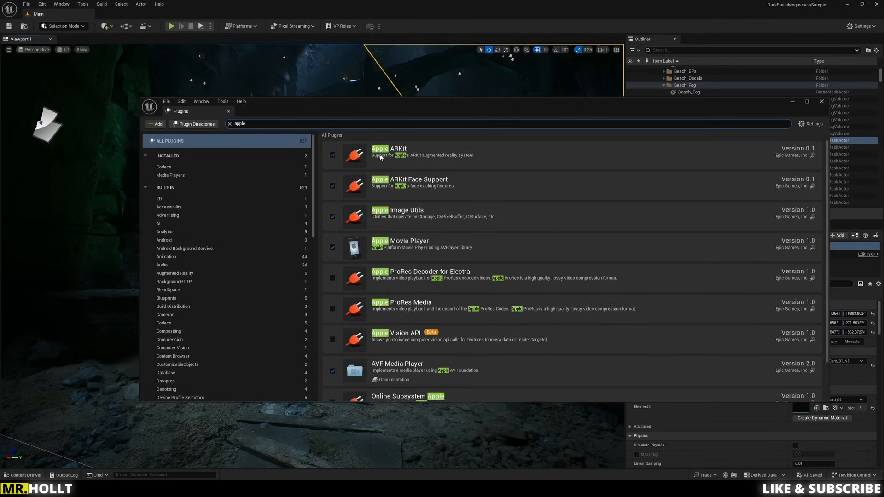
pyautogui.moveTo(381, 190)
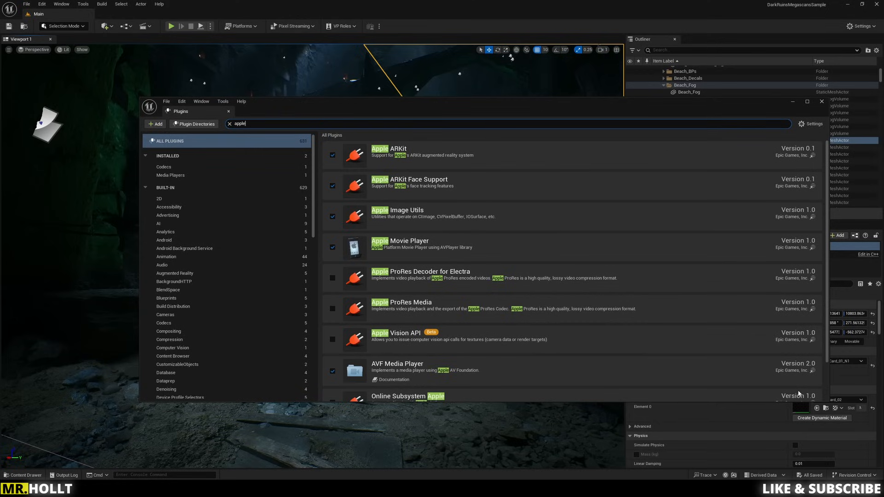
pyautogui.click(821, 101)
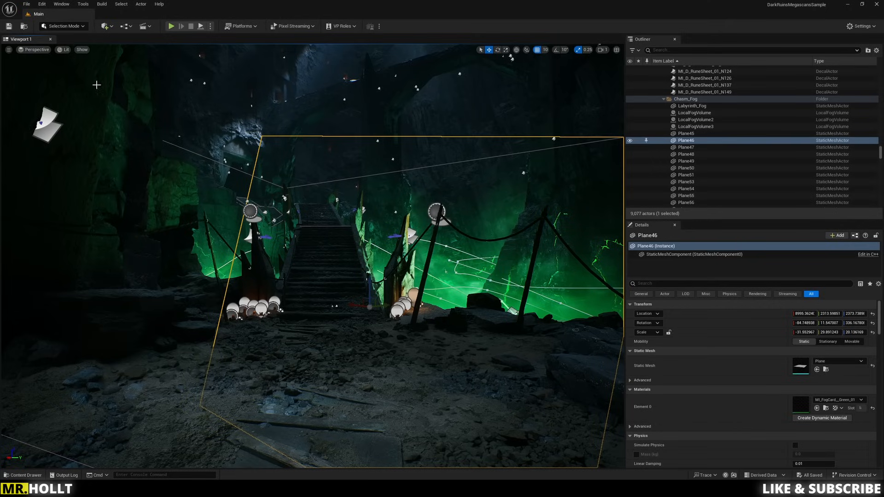
# Step: Open Project Settings and show the Plugins > UDP Messaging page
pyautogui.click(41, 5)
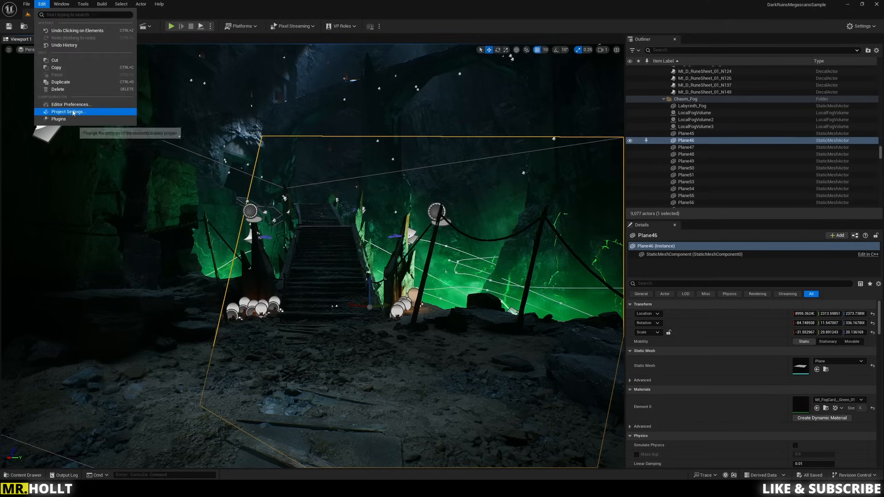
pyautogui.click(67, 112)
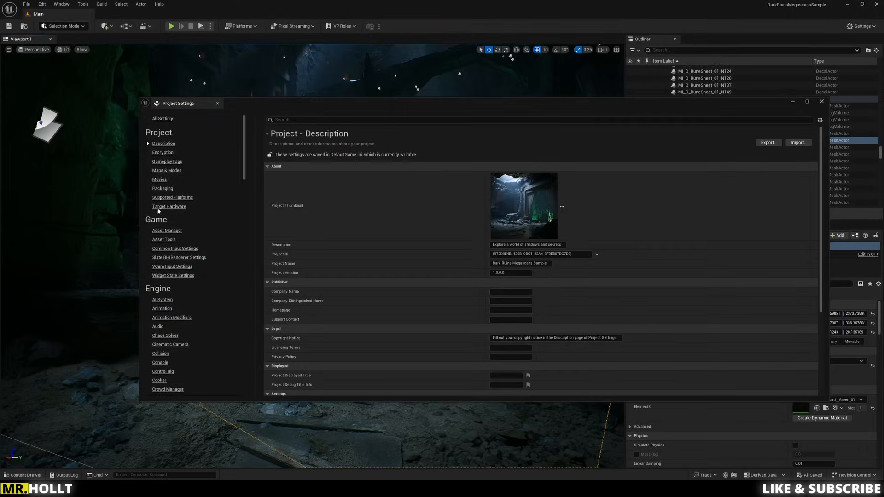
pyautogui.scroll(-3)
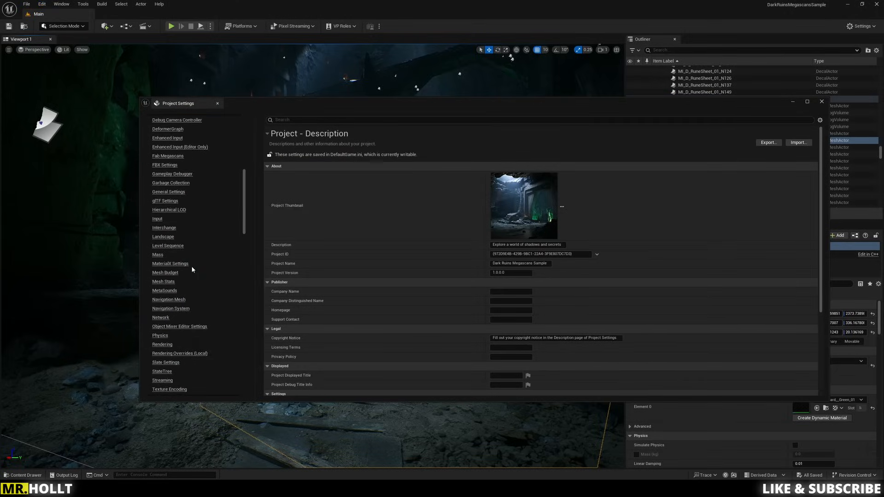
pyautogui.scroll(-3)
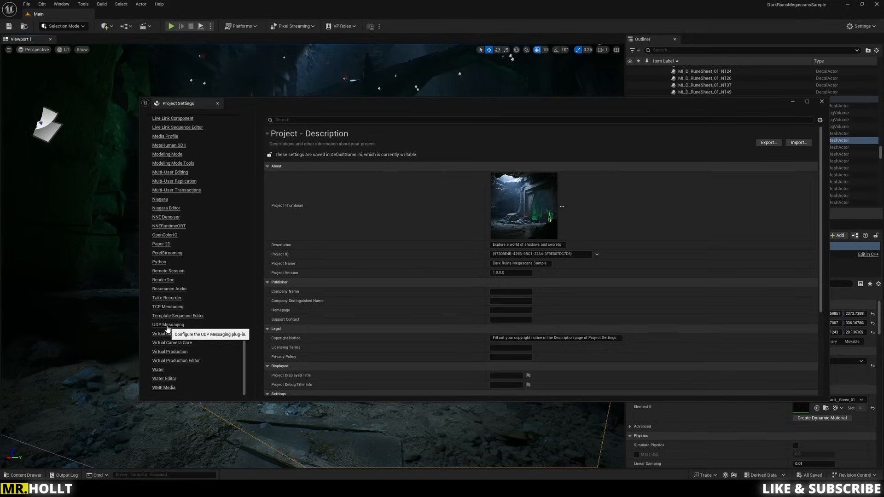
pyautogui.click(168, 324)
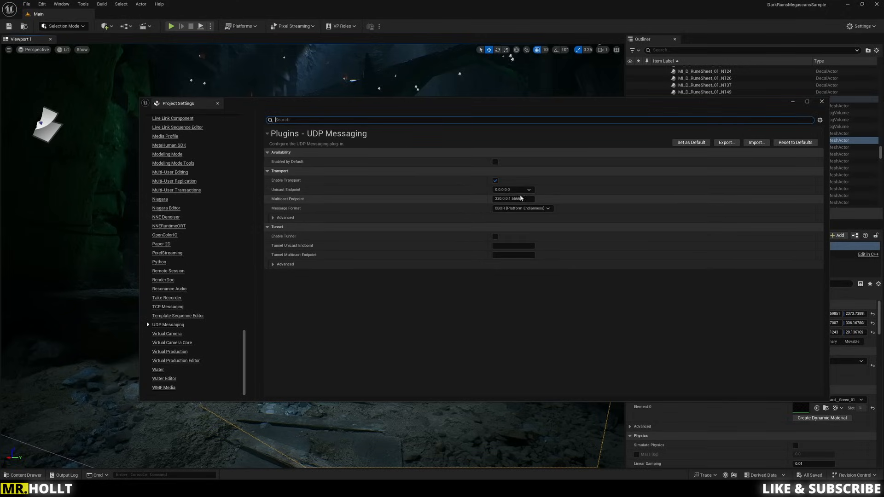
# Step: Start editing the Unicast Endpoint and bring up the Windows Run dialog
pyautogui.click(510, 189)
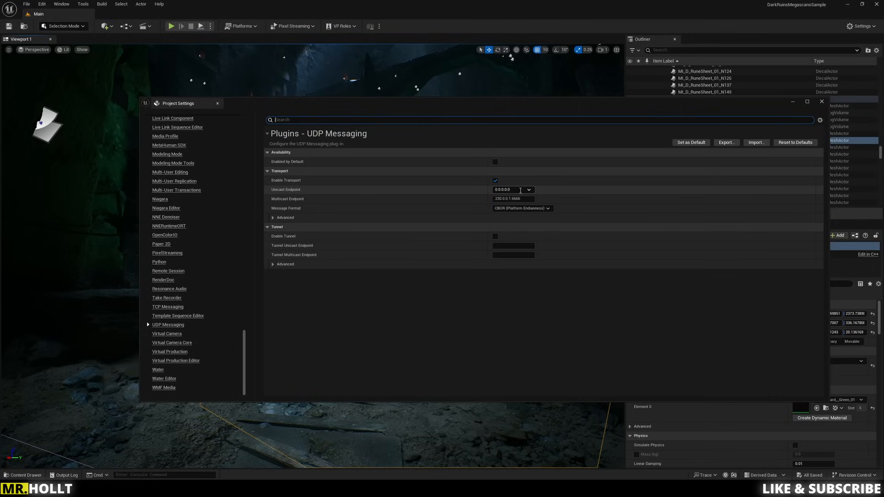
pyautogui.press('Win+r')
pyautogui.write('c')
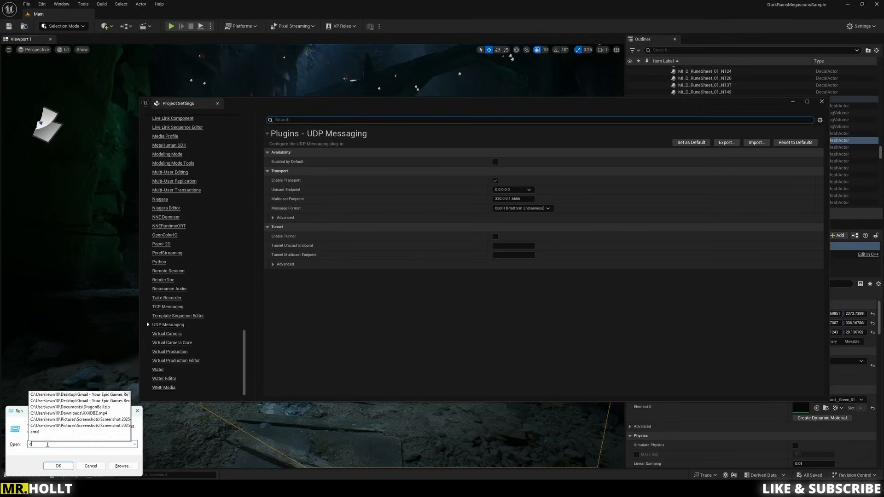
# Step: Run ipconfig in Command Prompt and select the IPv4 address 192.168.0.62
pyautogui.click(58, 465)
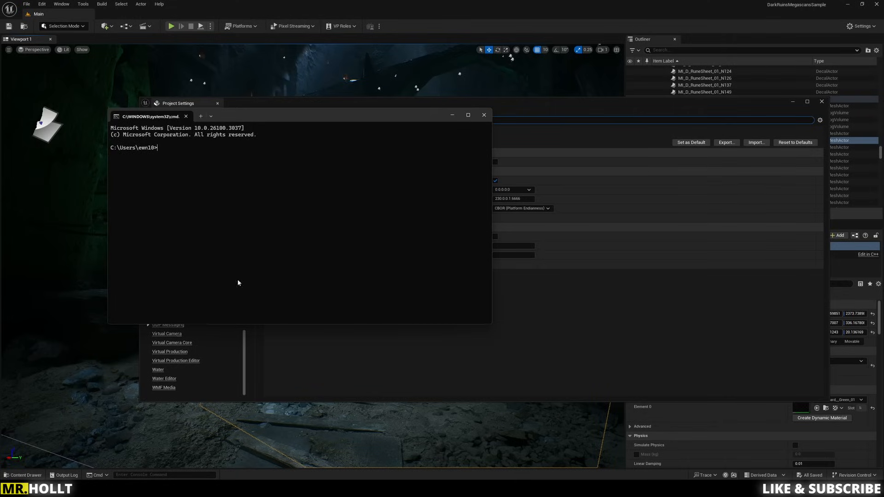
pyautogui.moveTo(213, 173)
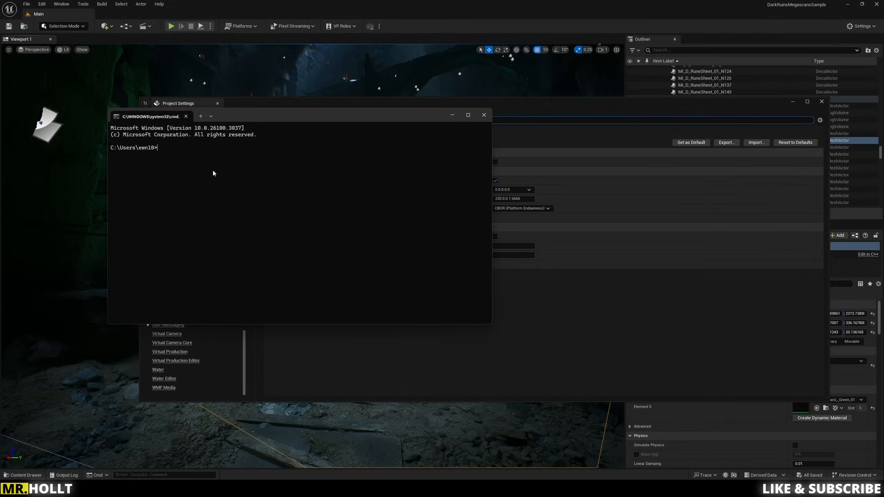
pyautogui.write('ipconfig')
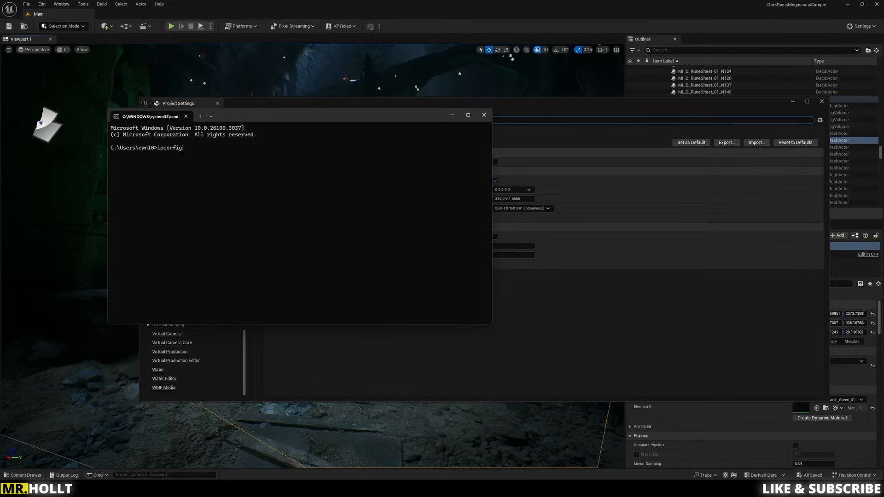
pyautogui.press('Return')
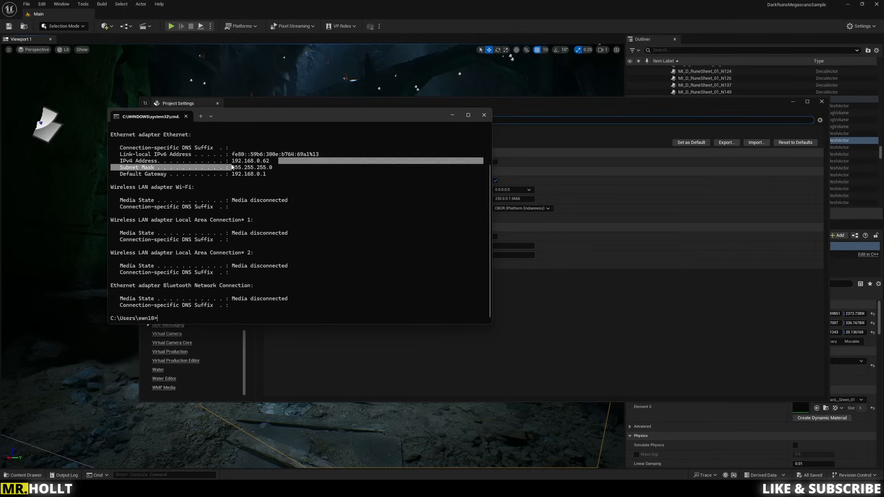
pyautogui.click(251, 161)
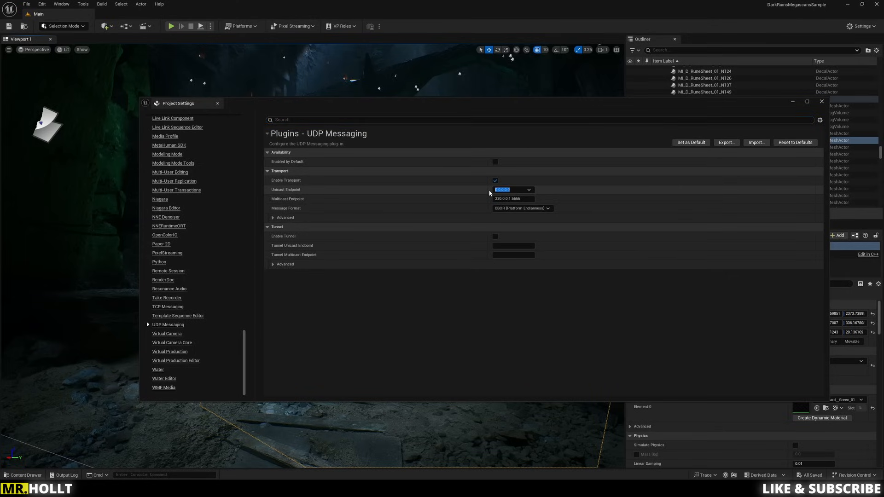
# Step: Enter 192.168.0.62 as the Unicast Endpoint and close Project Settings
pyautogui.write('192.168.0.62')
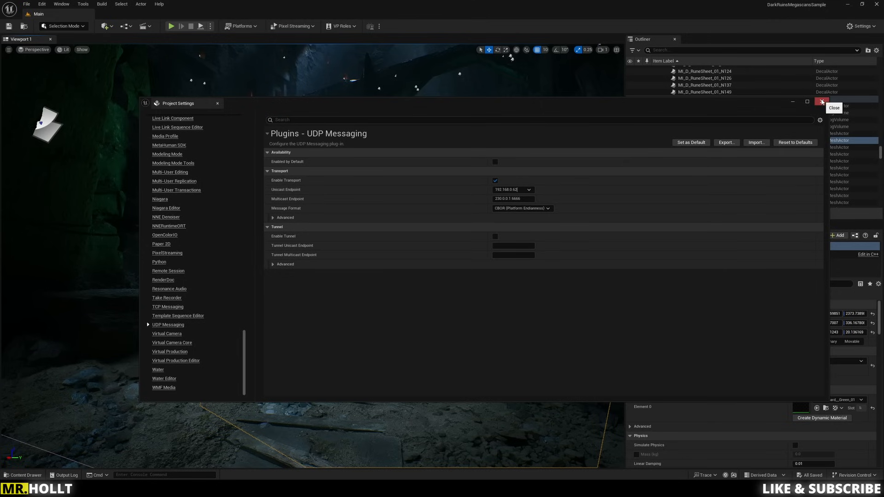
pyautogui.click(822, 102)
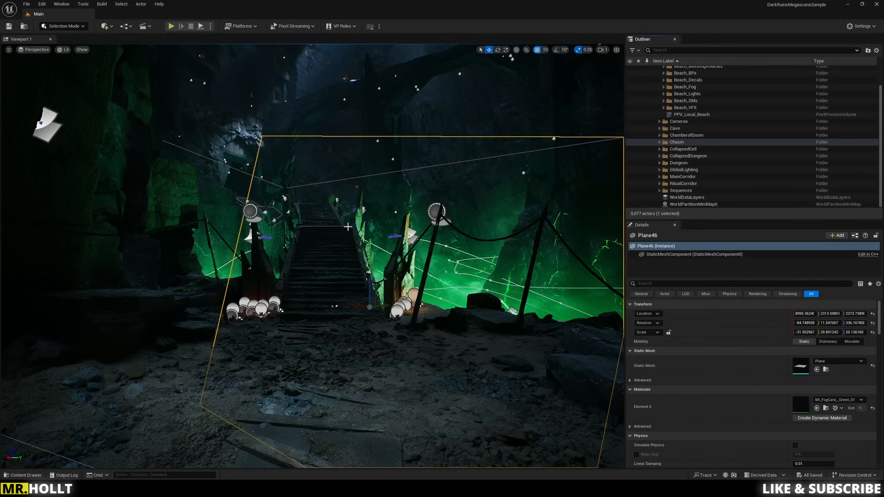
pyautogui.moveTo(105, 25)
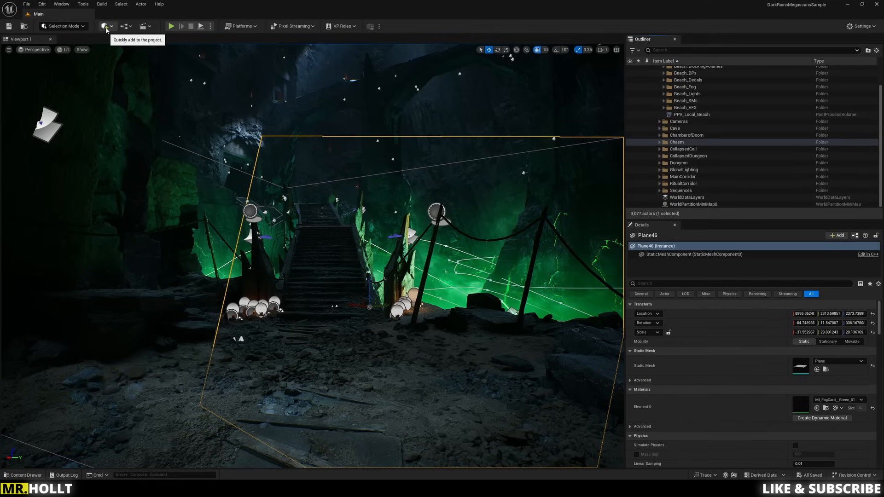
# Step: Place a VCam Actor from Quick Add > Virtual Production
pyautogui.click(105, 26)
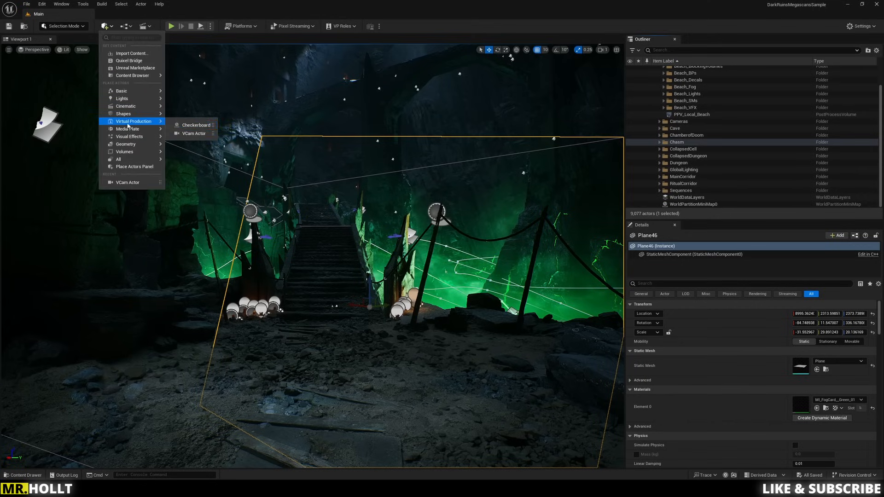
pyautogui.click(193, 134)
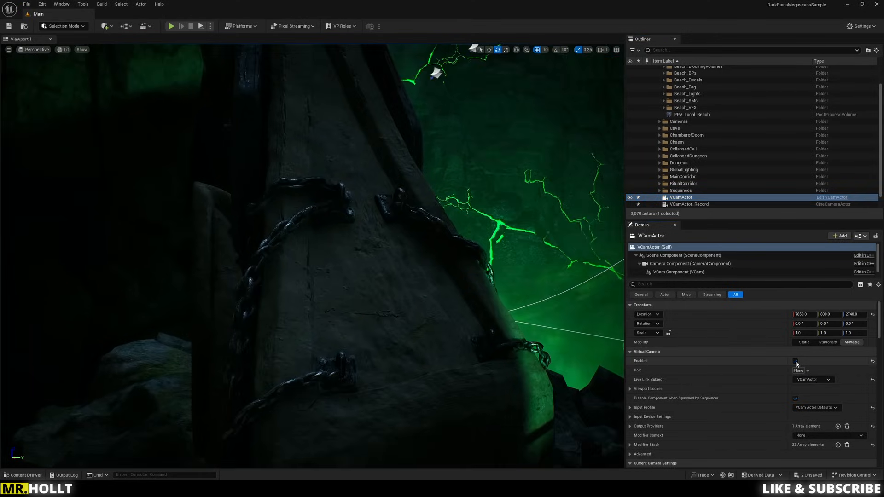
# Step: Select VCamActor in the Outliner and pilot it in the viewport
pyautogui.click(795, 361)
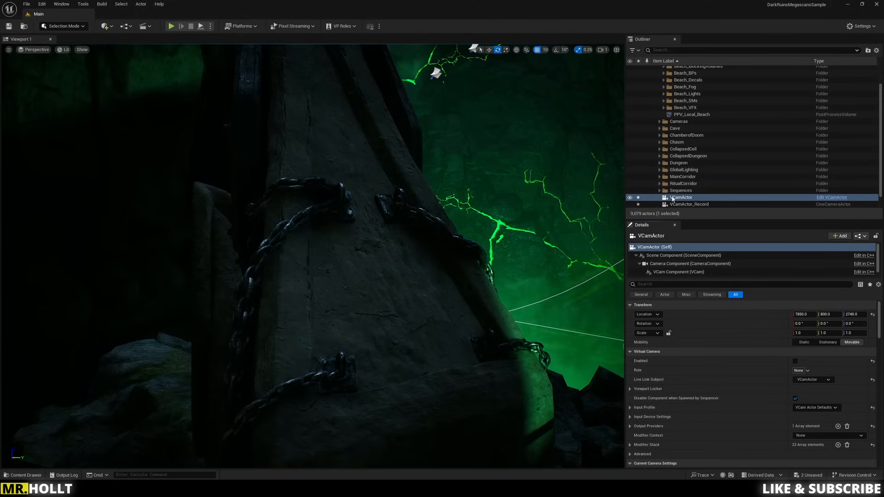
pyautogui.rightClick(682, 197)
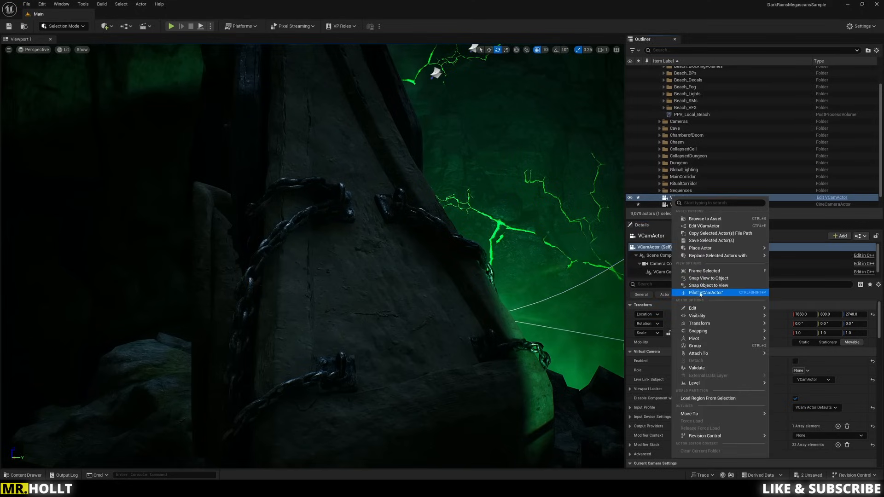
pyautogui.click(706, 293)
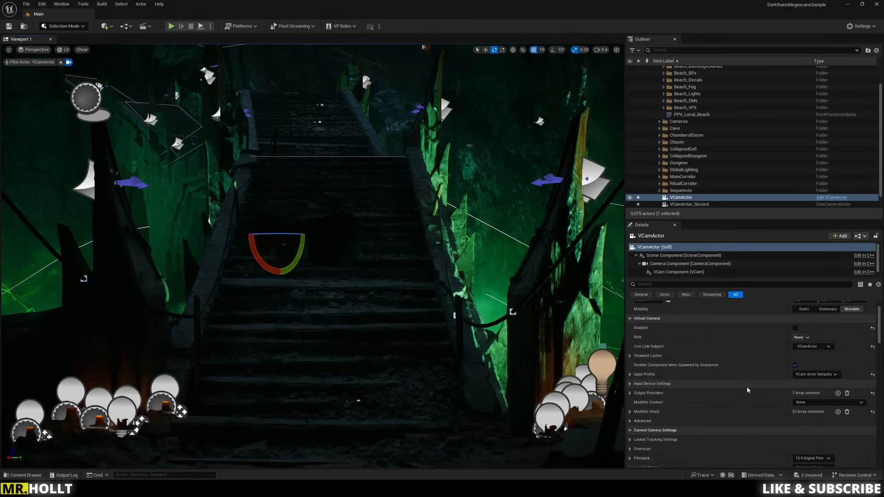
# Step: Set Filmback to 16:9 DSLR, select Current Focal Length, and tick Virtual Camera Enabled
pyautogui.scroll(-3)
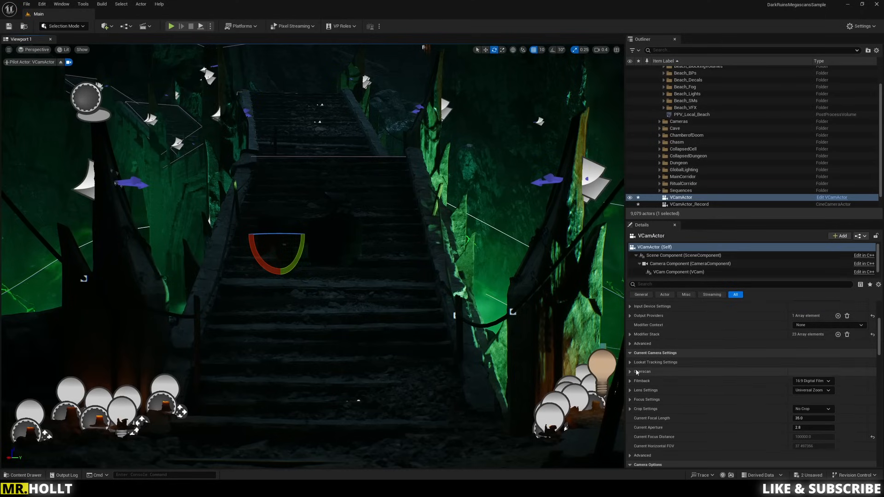
pyautogui.moveTo(707, 388)
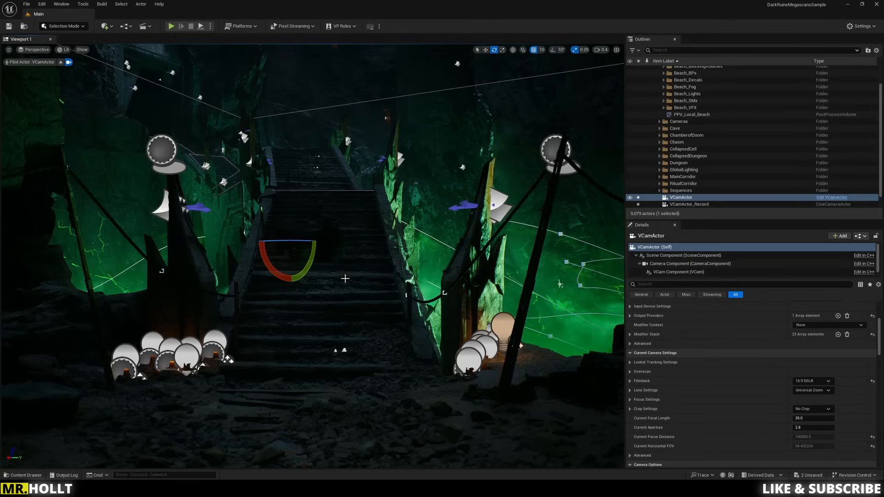
pyautogui.tripleClick(812, 417)
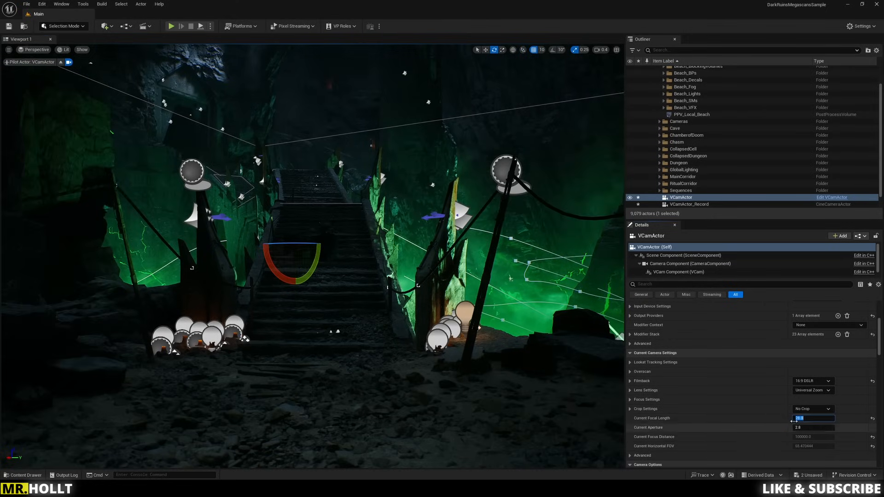
pyautogui.scroll(-3)
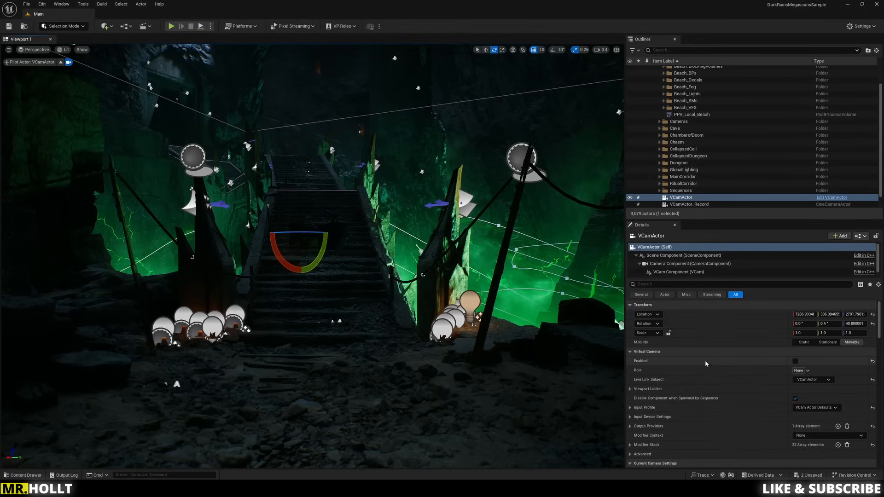
pyautogui.click(795, 361)
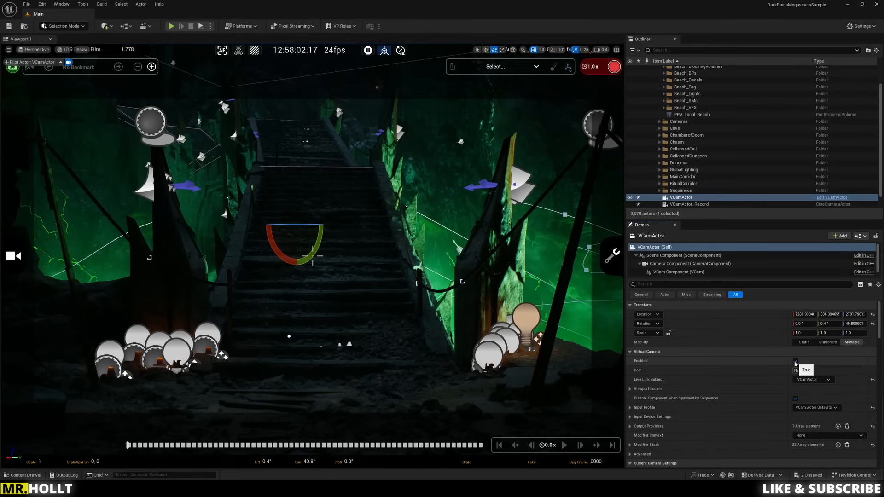
pyautogui.click(795, 361)
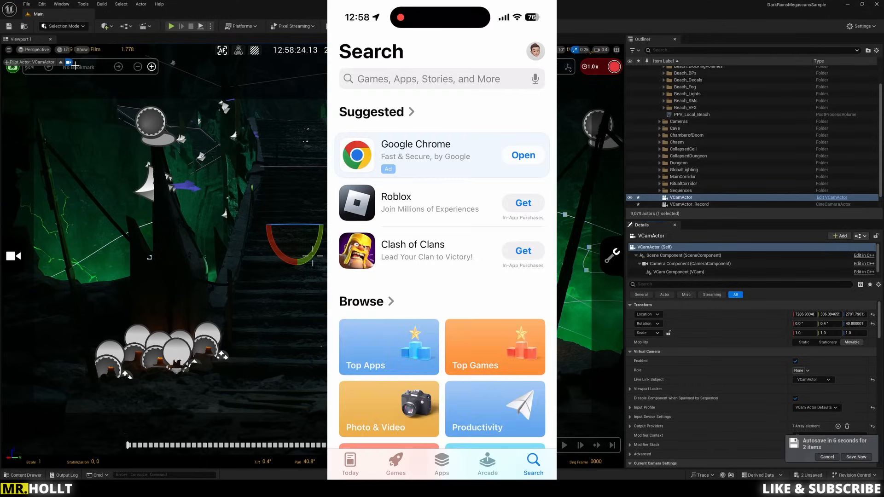
# Step: Search the App Store for unreal and scroll the results
pyautogui.click(423, 79)
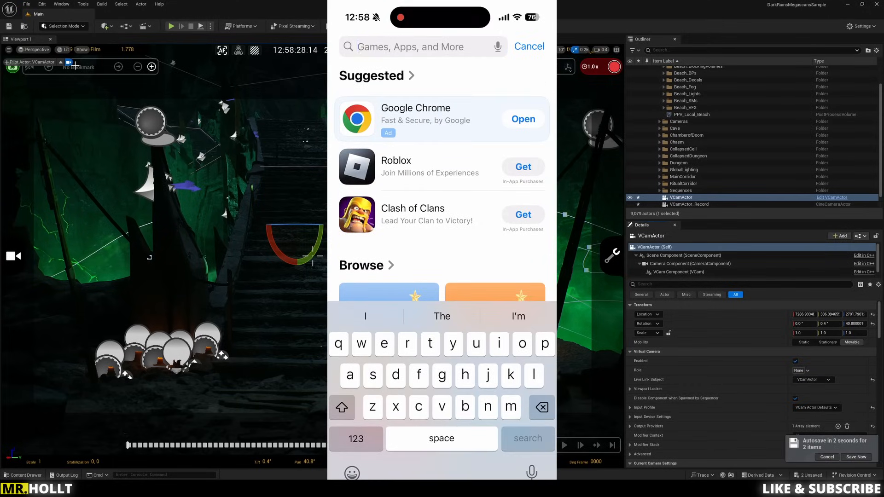
pyautogui.write('unreal')
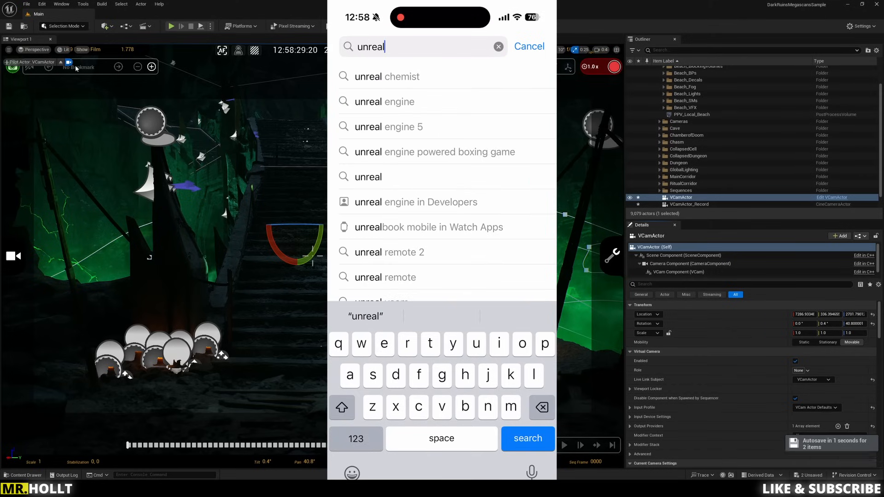
pyautogui.click(527, 439)
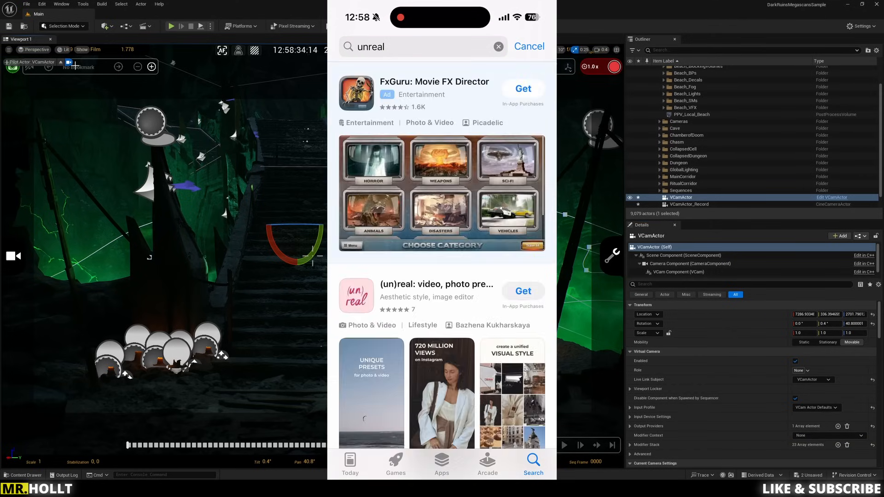
pyautogui.scroll(-3)
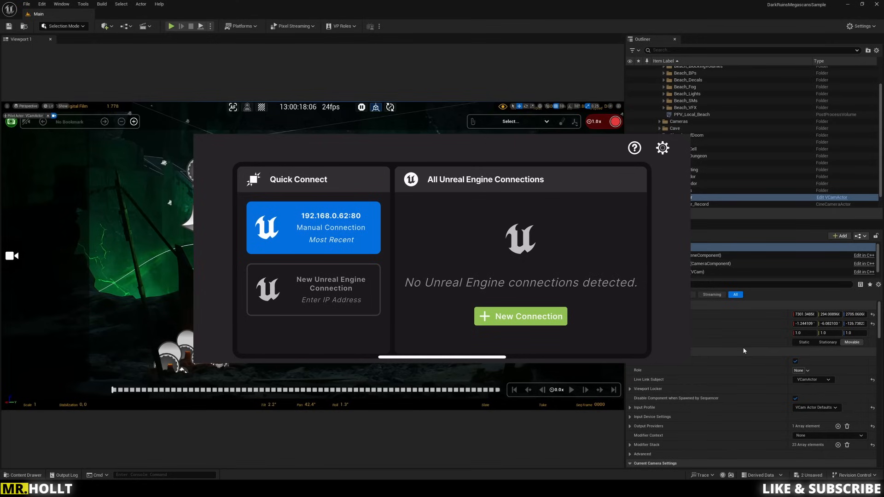
# Step: Dismiss the failed network search error and start a New Connection
pyautogui.click(520, 316)
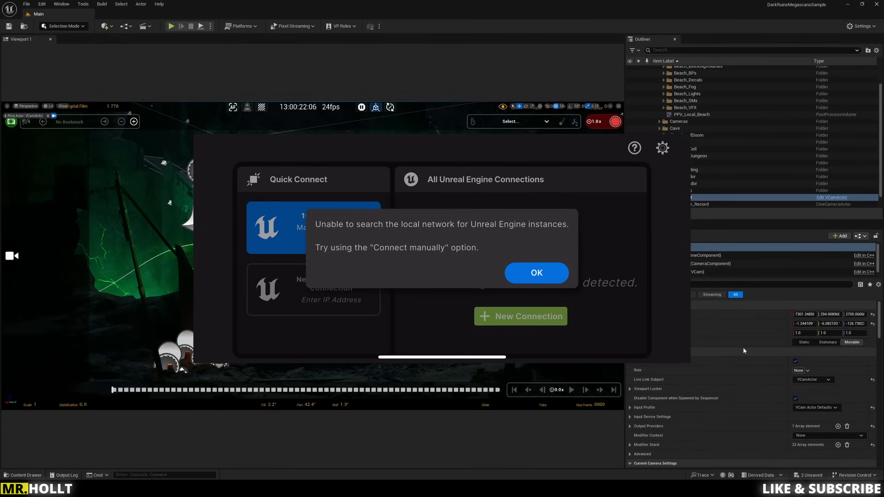
pyautogui.click(536, 273)
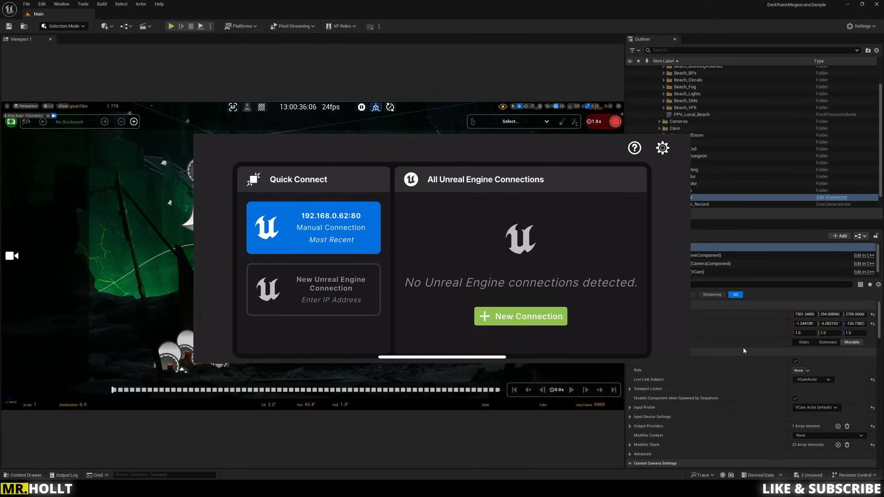
pyautogui.click(519, 316)
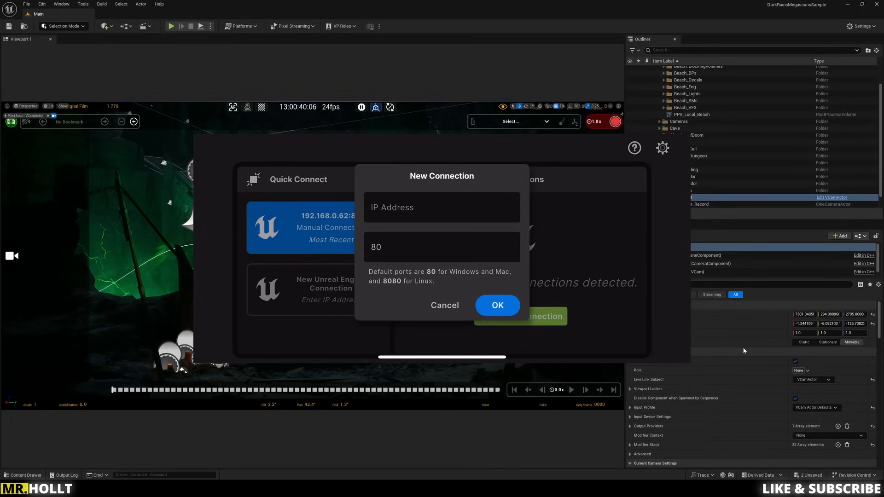
# Step: Enter the editor's IP address with port 80 to connect Unreal VCam to the editor
pyautogui.click(496, 304)
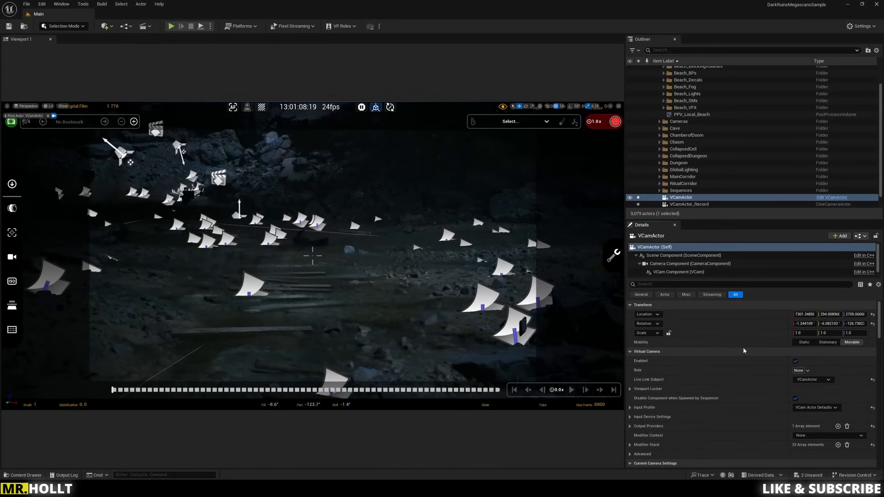
# Step: Adjust the VCam overlay from the side toolbar while aiming at the ruined stairs
pyautogui.click(12, 208)
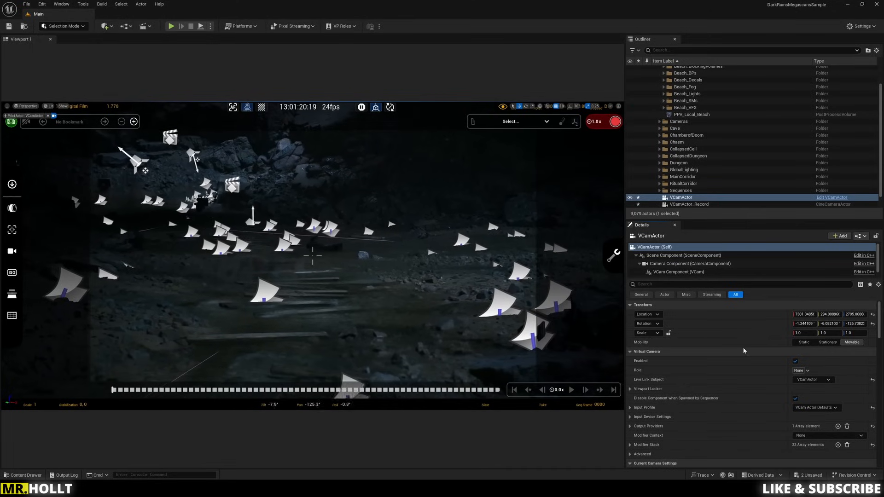
pyautogui.click(12, 251)
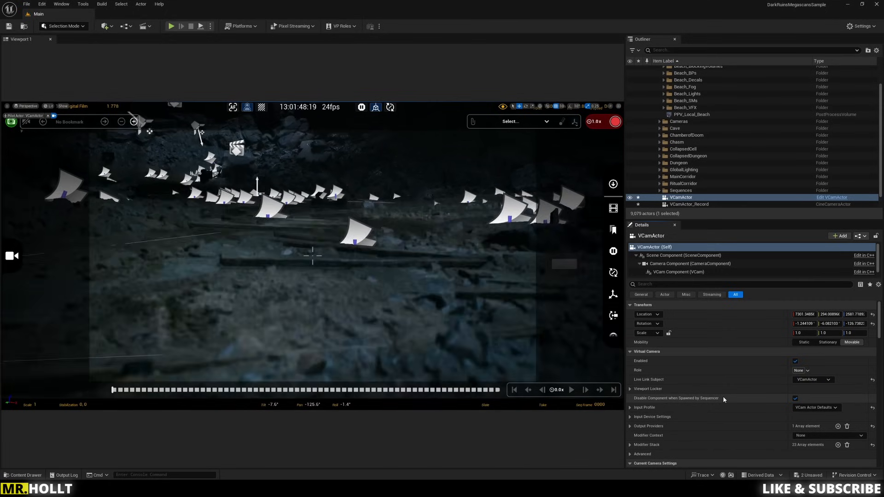
# Step: Show the Takes browser, which lists no recorded takes yet
pyautogui.click(613, 208)
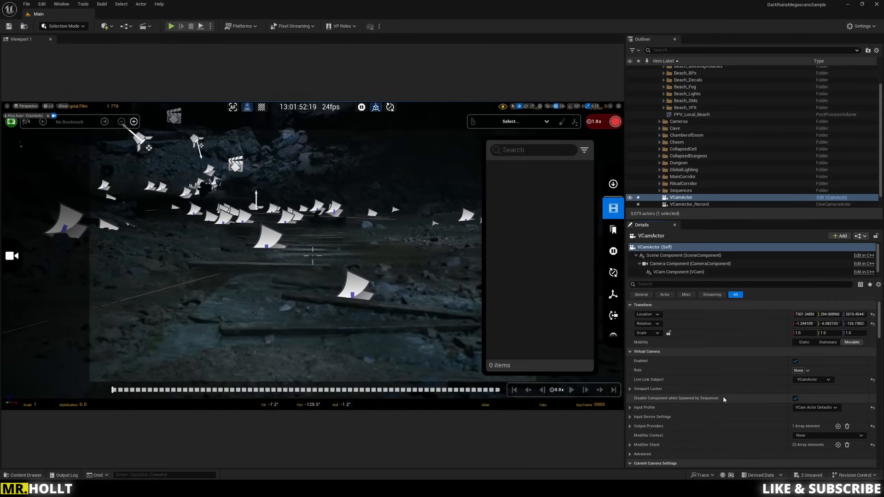
pyautogui.click(613, 229)
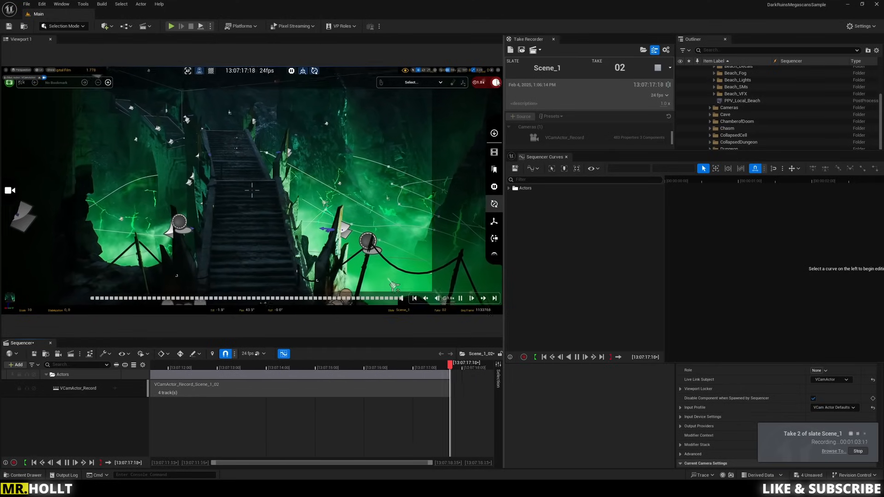
# Step: Stop recording take 02 of Scene_1 in Take Recorder, leaving take 03 pending
pyautogui.click(495, 83)
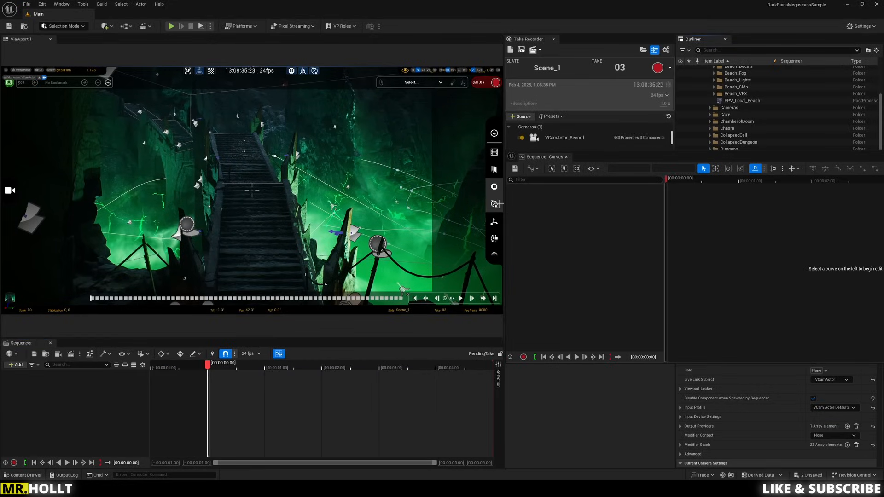
pyautogui.moveTo(554, 40)
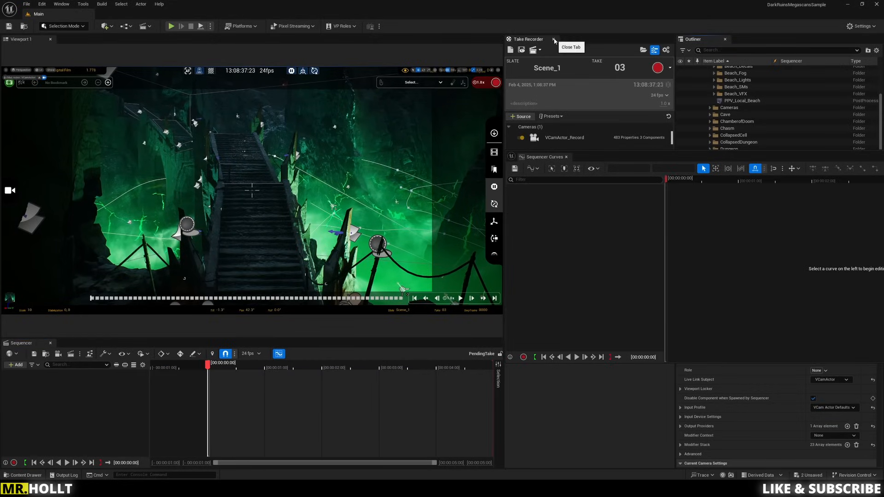
# Step: Close Take Recorder, disable the VCamActor's virtual camera, and show the Content Drawer
pyautogui.click(553, 39)
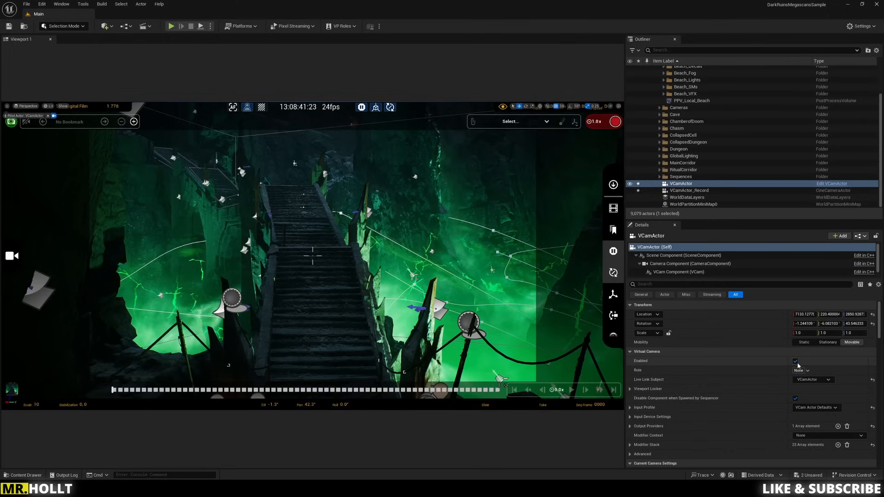
pyautogui.click(795, 361)
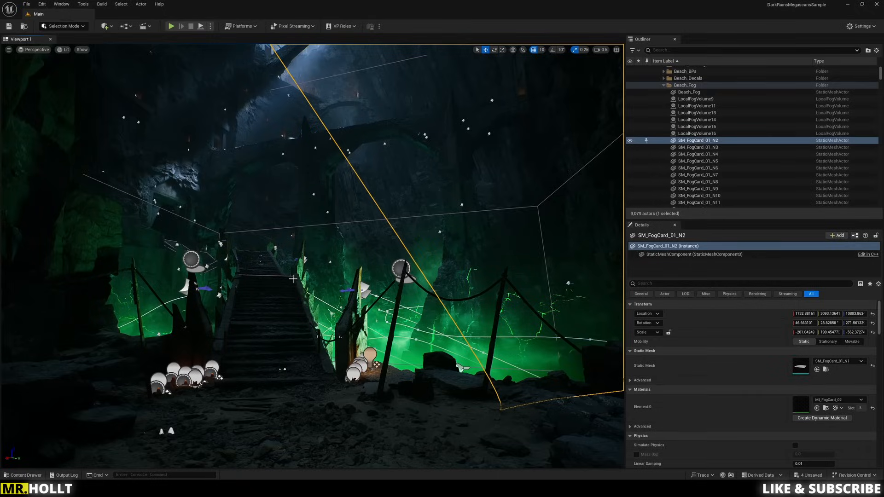
pyautogui.click(23, 476)
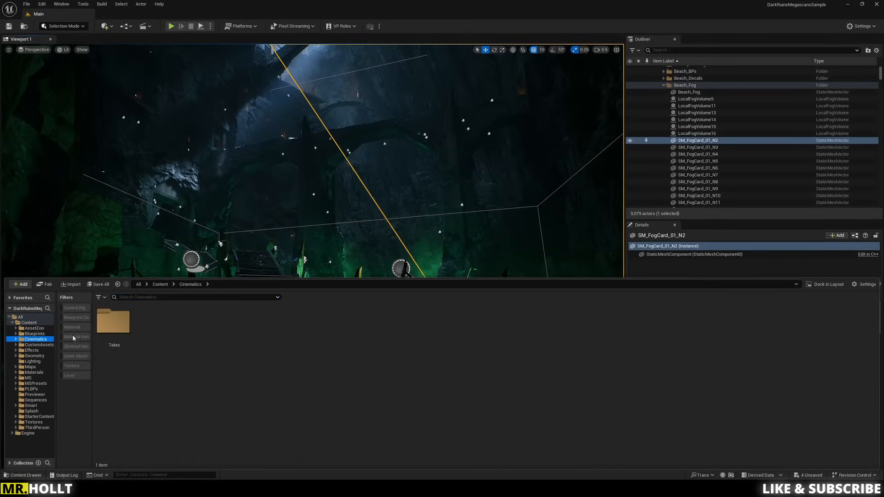
# Step: Navigate Takes > Scene_1_02_Subscenes and load VCamActor_Record_Scene_1_02 in Sequencer
pyautogui.doubleClick(113, 321)
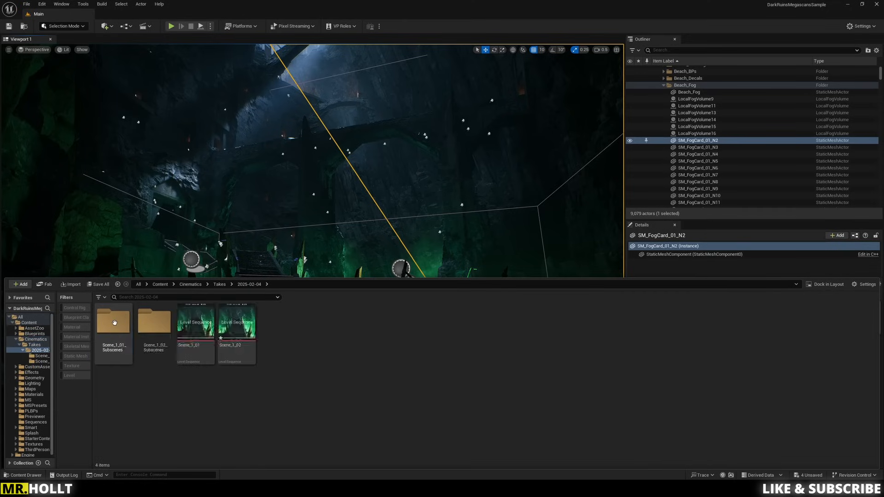
pyautogui.click(153, 320)
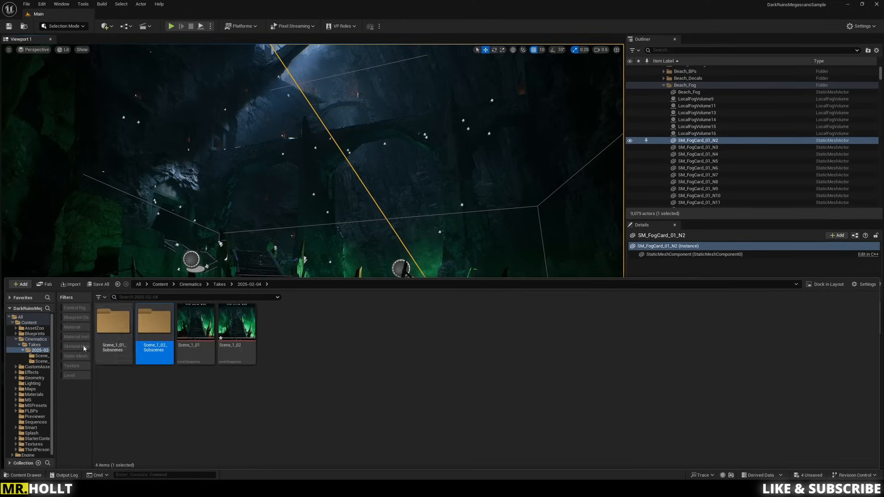
pyautogui.moveTo(153, 320)
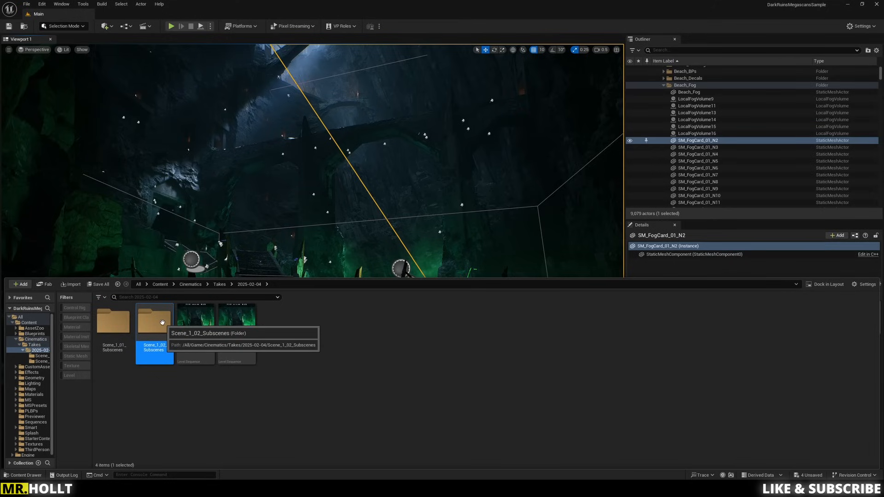
pyautogui.moveTo(229, 323)
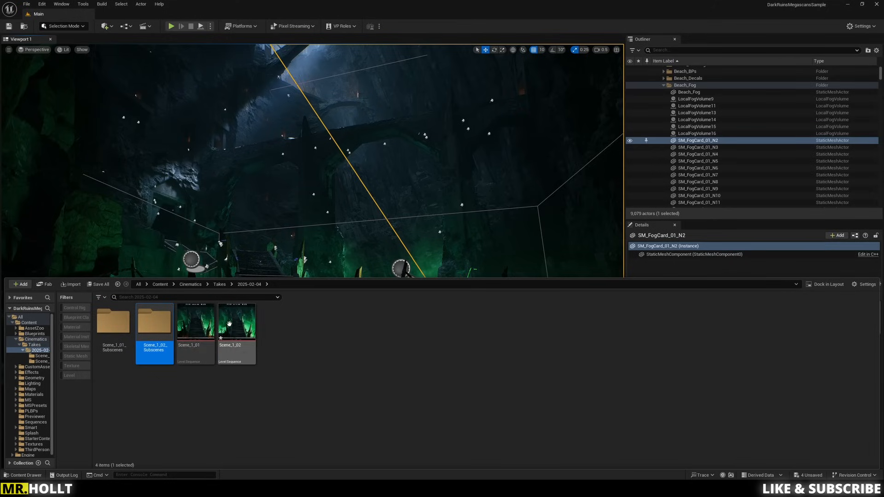
pyautogui.moveTo(220, 325)
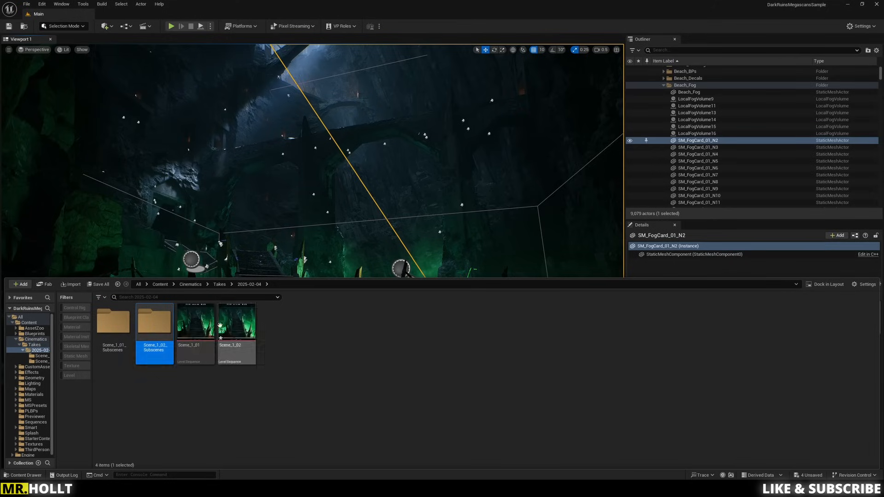
pyautogui.doubleClick(153, 322)
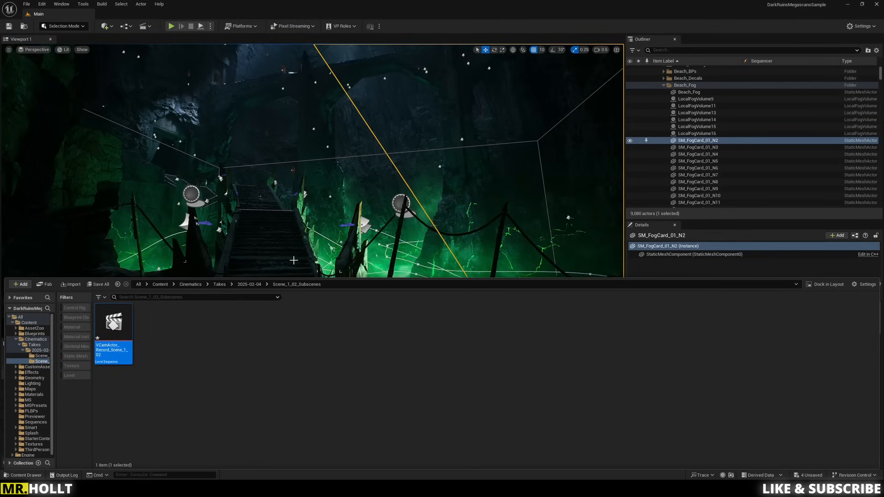
pyautogui.doubleClick(113, 321)
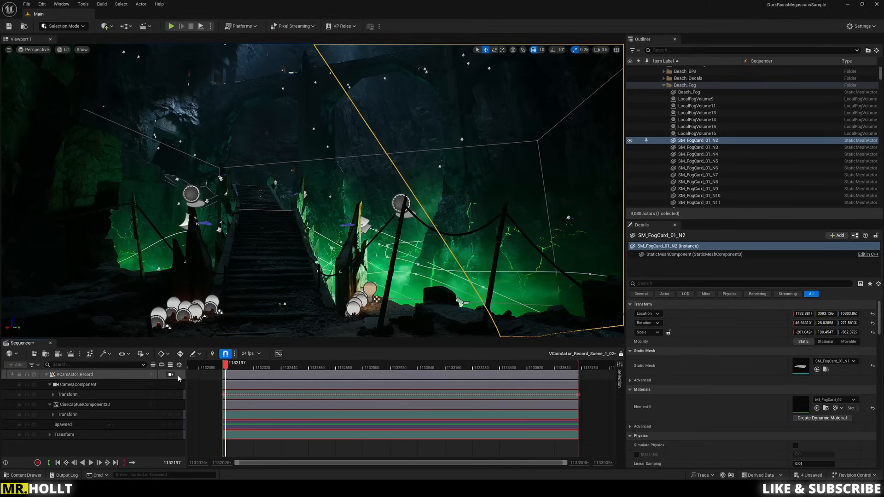
# Step: Pilot VCamActor_Record's camera and scrub through the take to review its motion
pyautogui.click(258, 362)
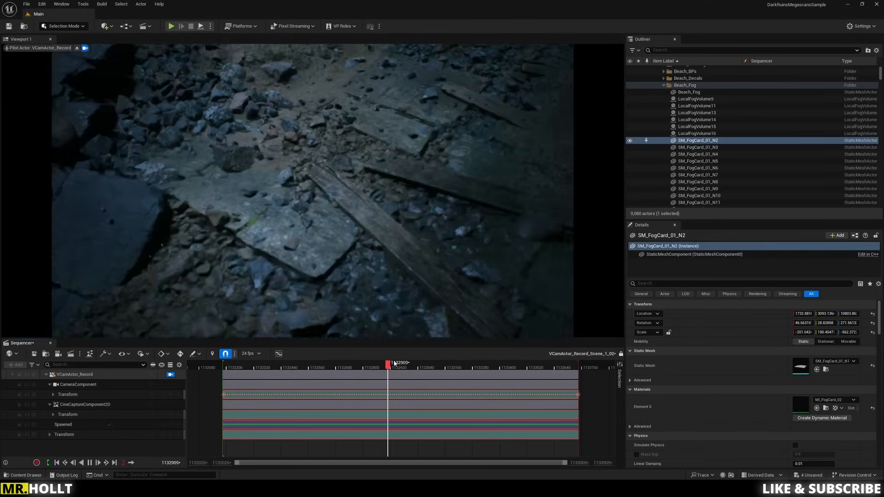
pyautogui.click(419, 362)
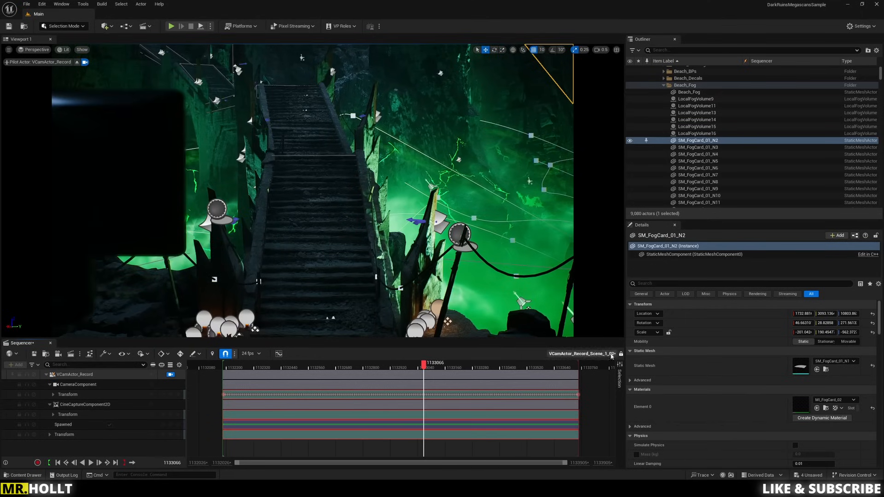
pyautogui.moveTo(620, 354)
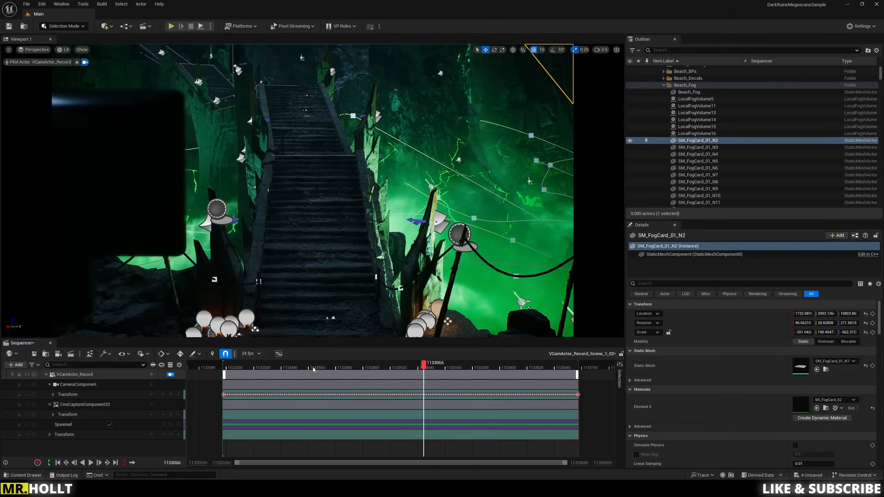
pyautogui.click(54, 395)
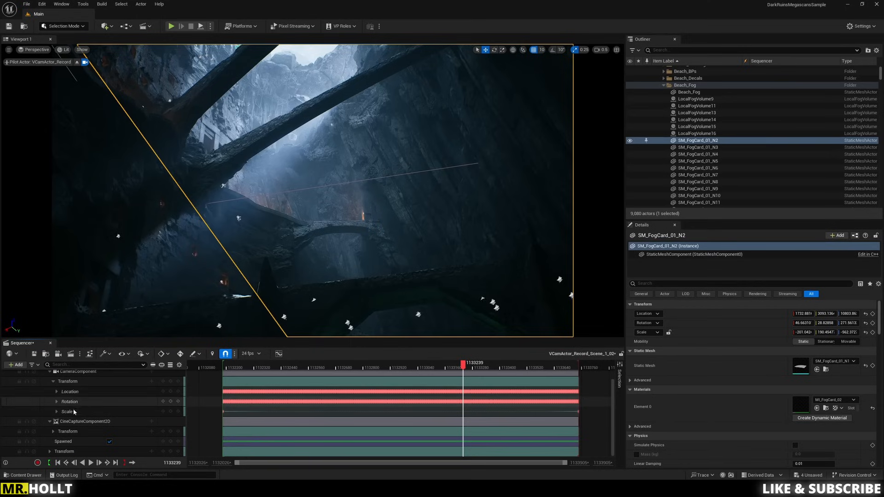
pyautogui.scroll(3)
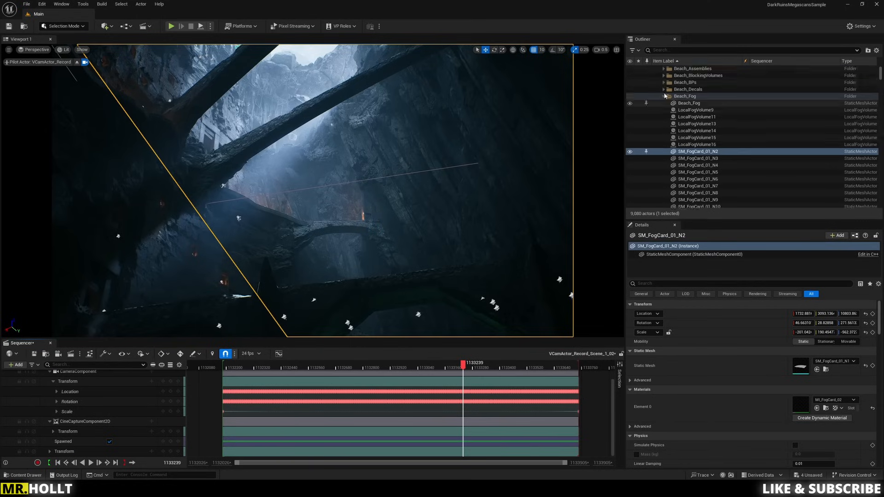
# Step: Select the live VCamActor, expand its Lens Settings, then select the recorded camera track
pyautogui.scroll(-3)
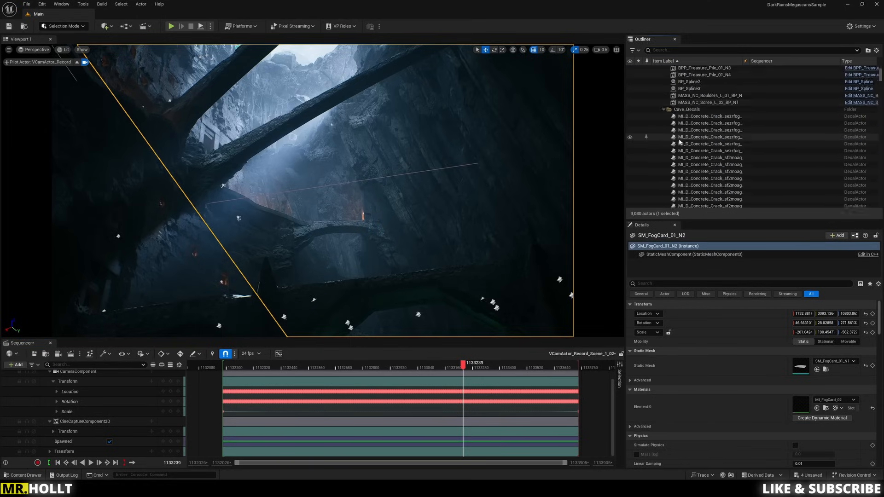
pyautogui.scroll(-3)
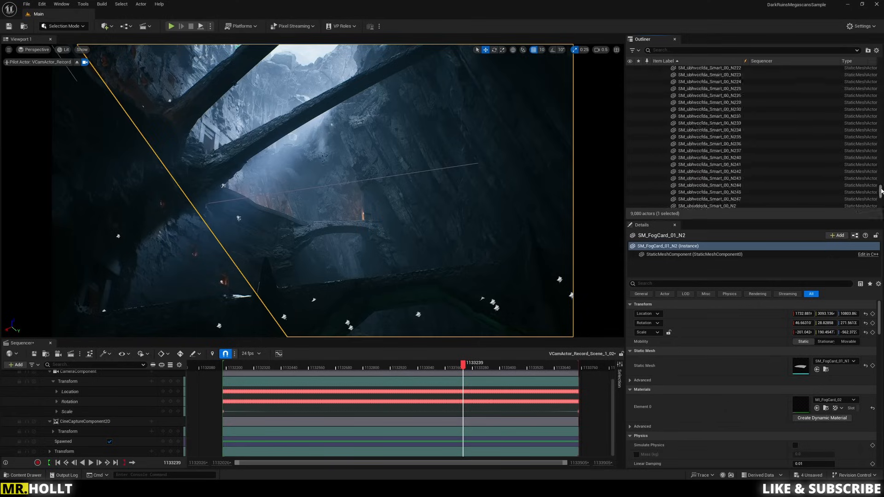
pyautogui.click(680, 176)
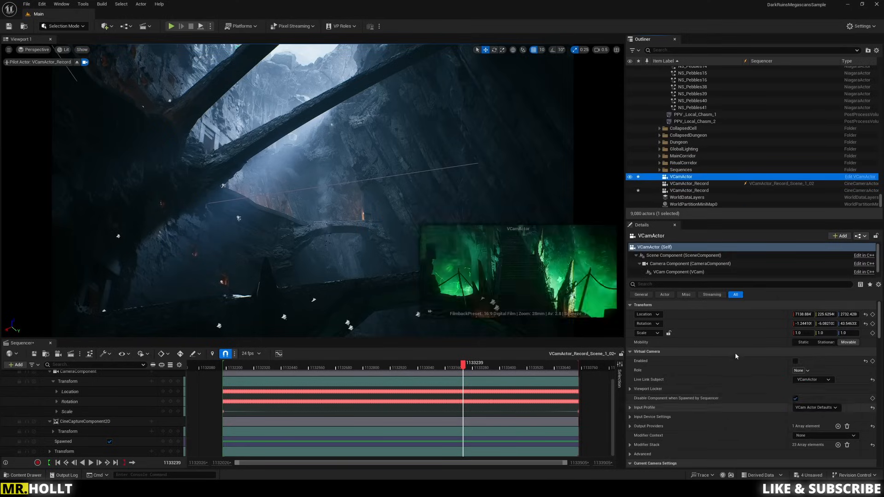
pyautogui.scroll(-3)
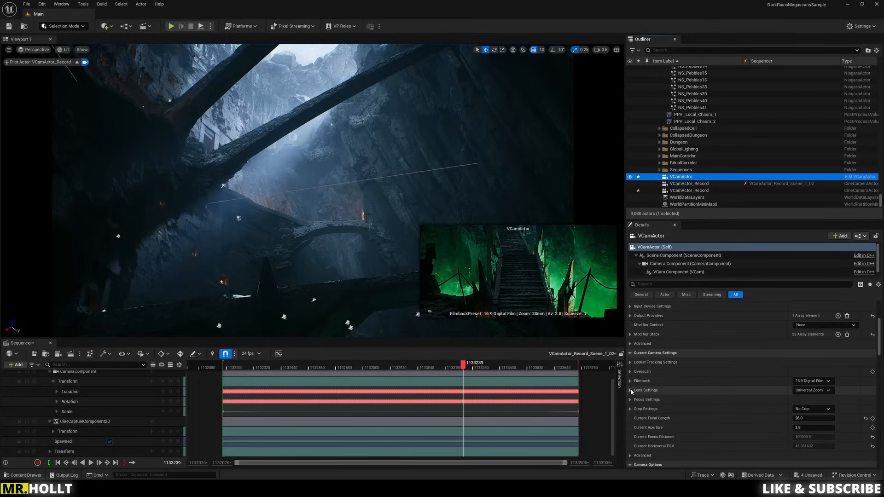
pyautogui.click(630, 390)
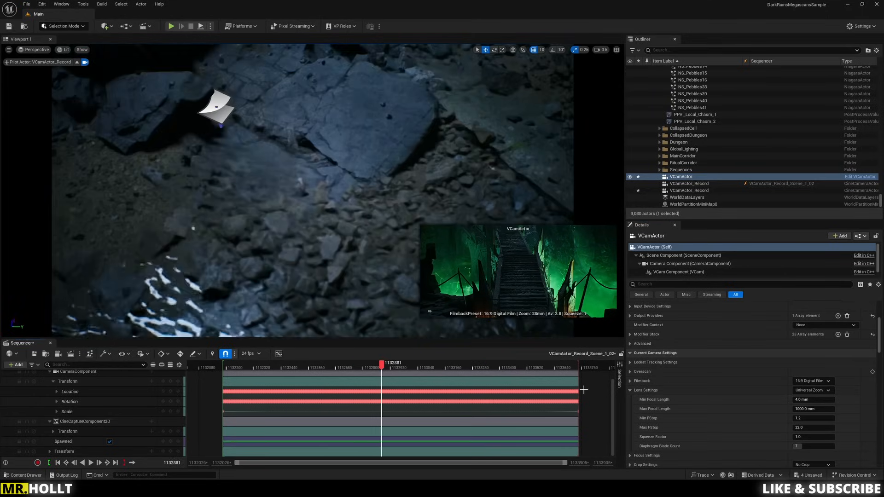
pyautogui.click(688, 183)
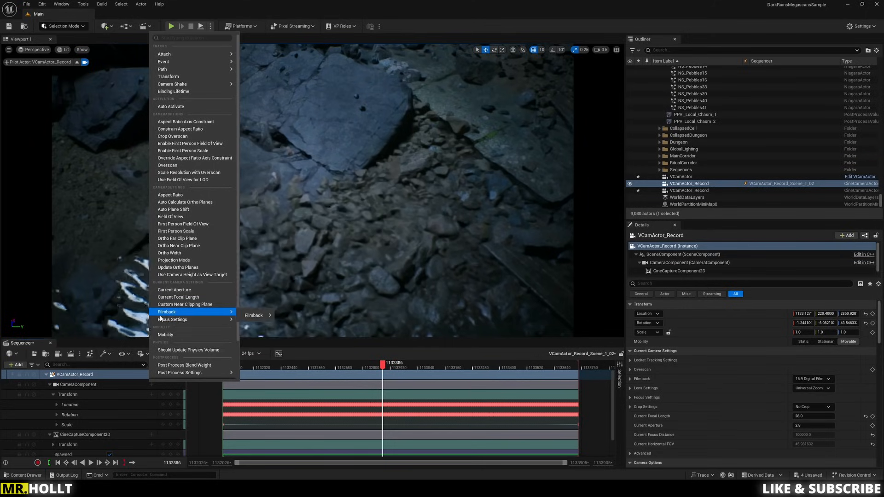
pyautogui.moveTo(168, 76)
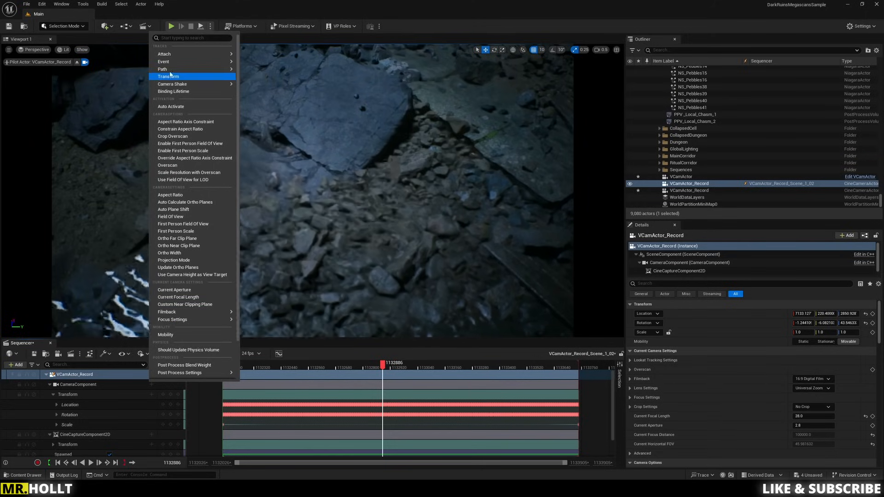
pyautogui.moveTo(178, 267)
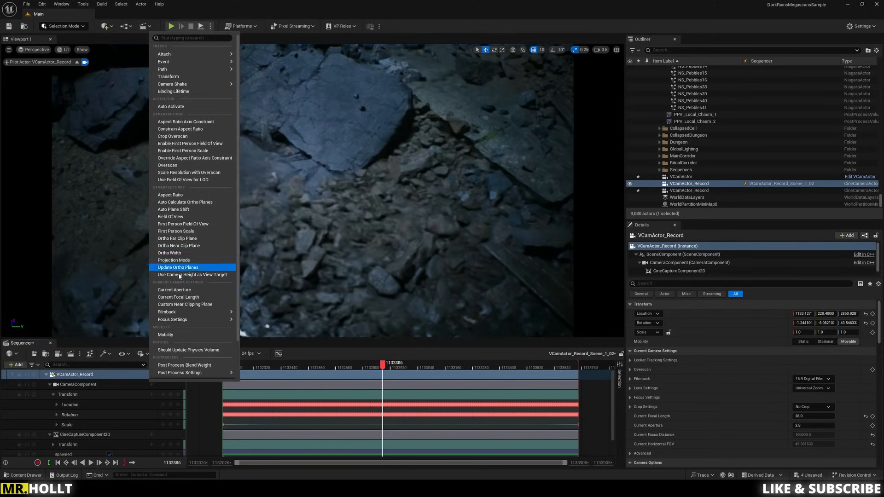